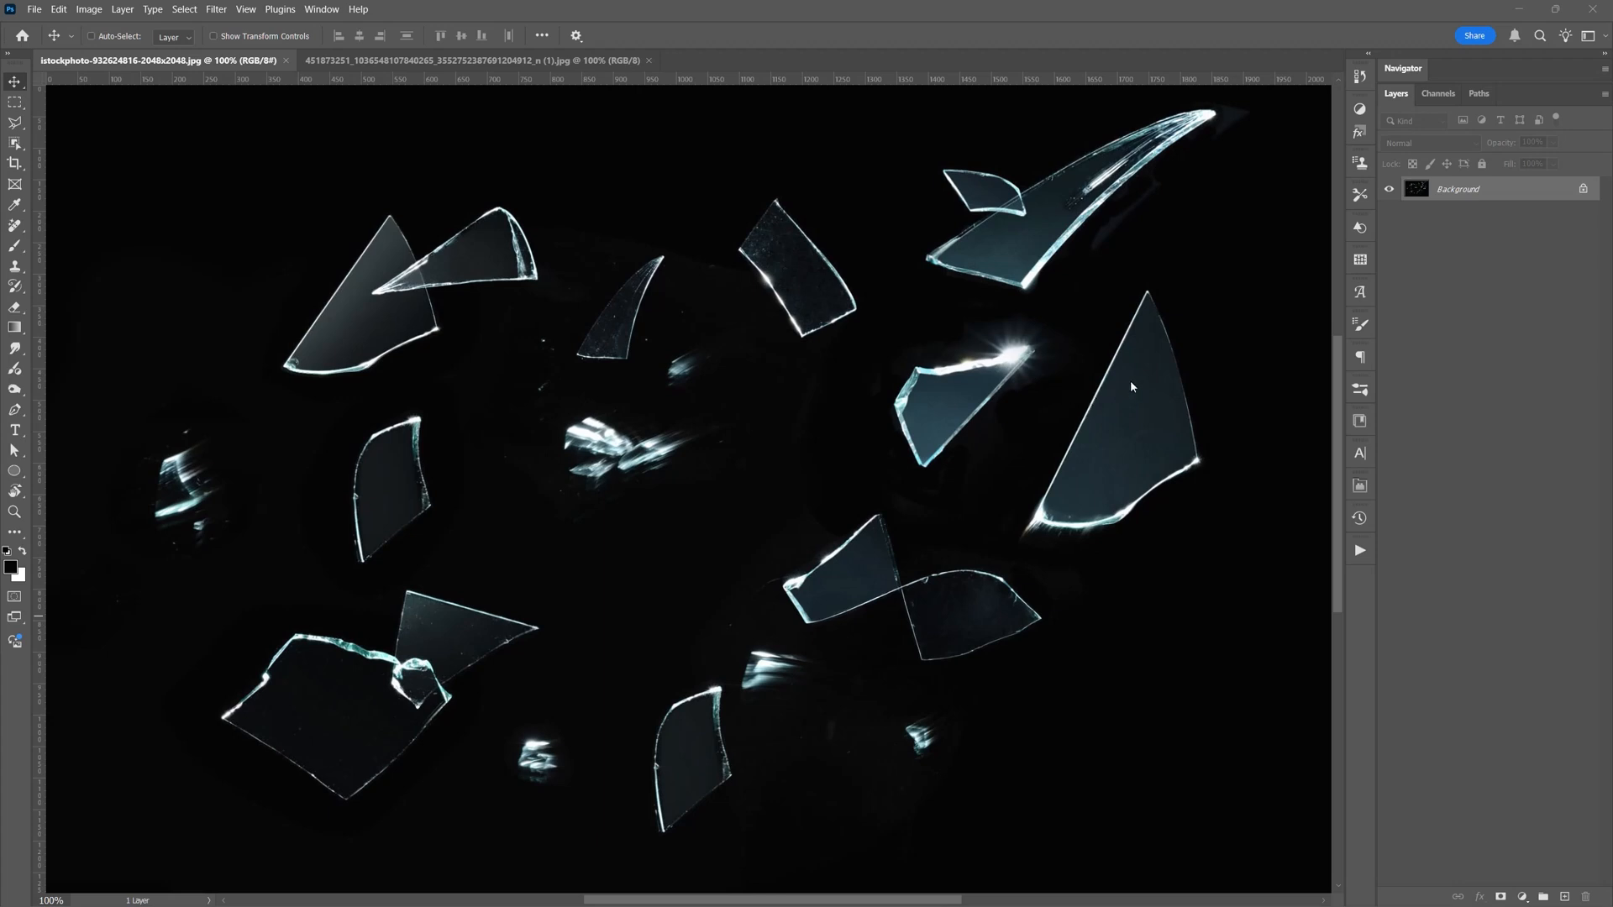
mouse_move(1109, 303)
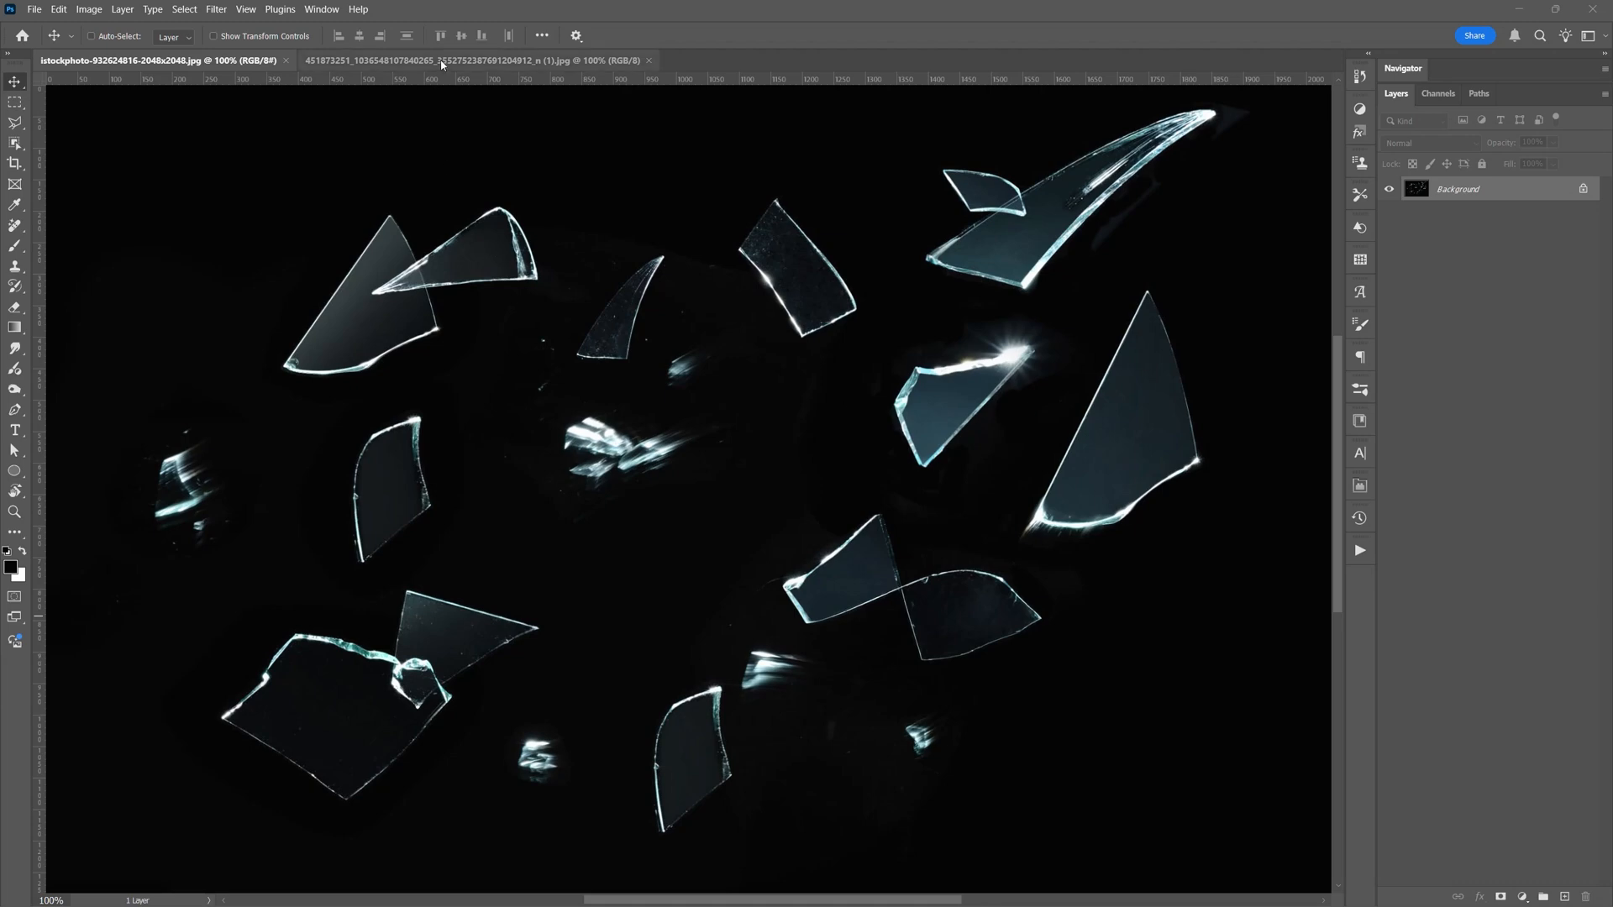
Copy the frozen portrait and paste it into the shattered-glass document as a new layer
left_click(444, 61)
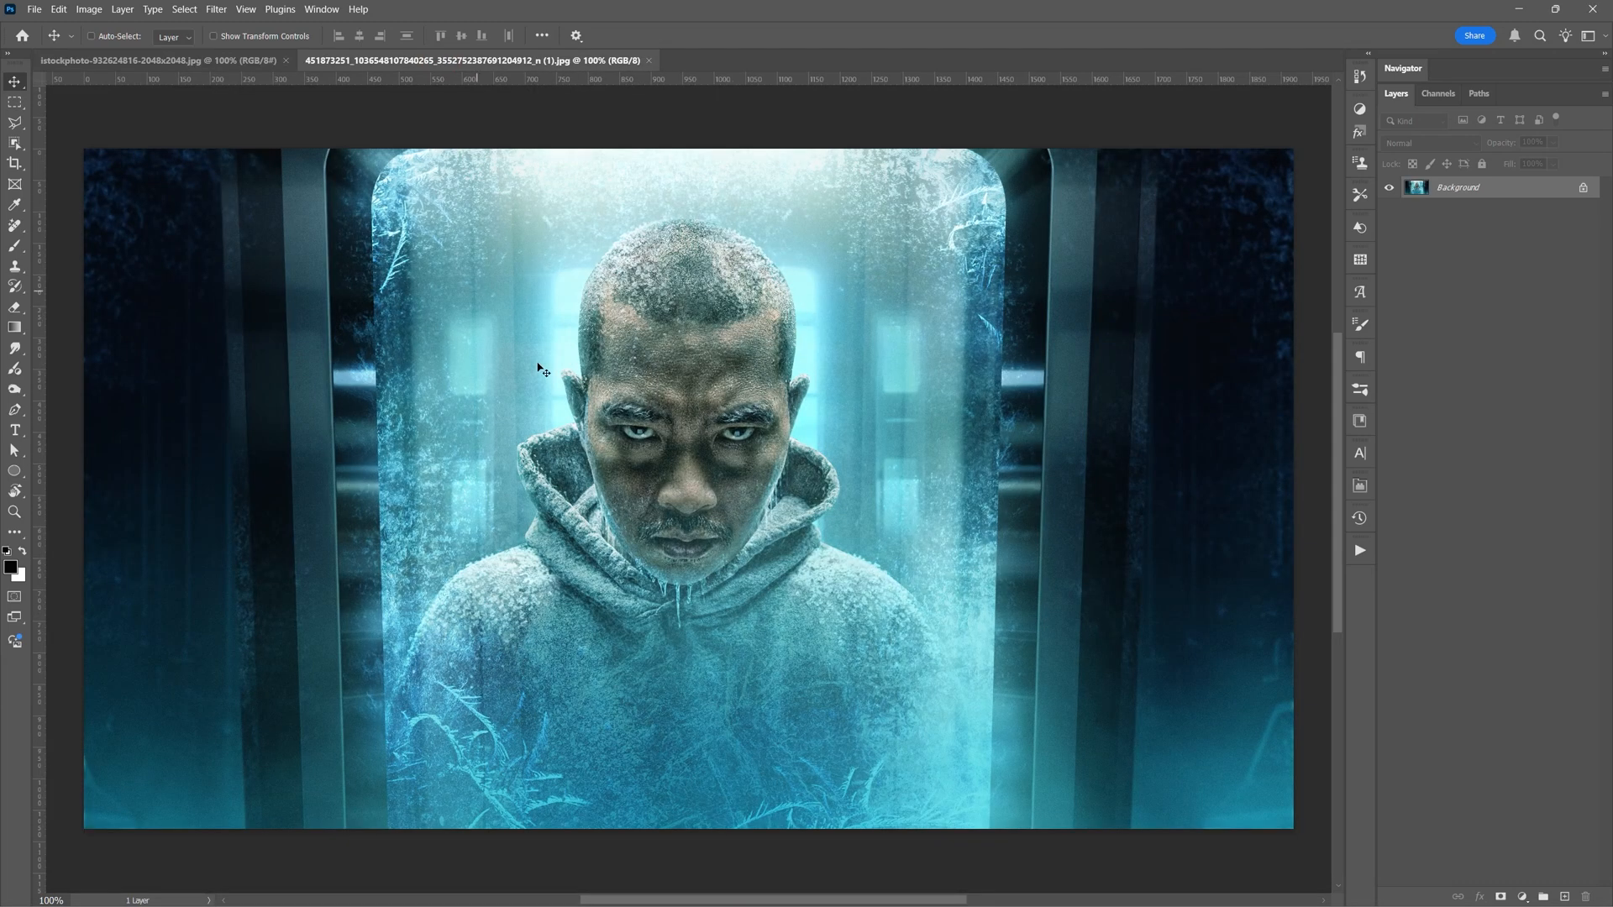
key("Ctrl+C")
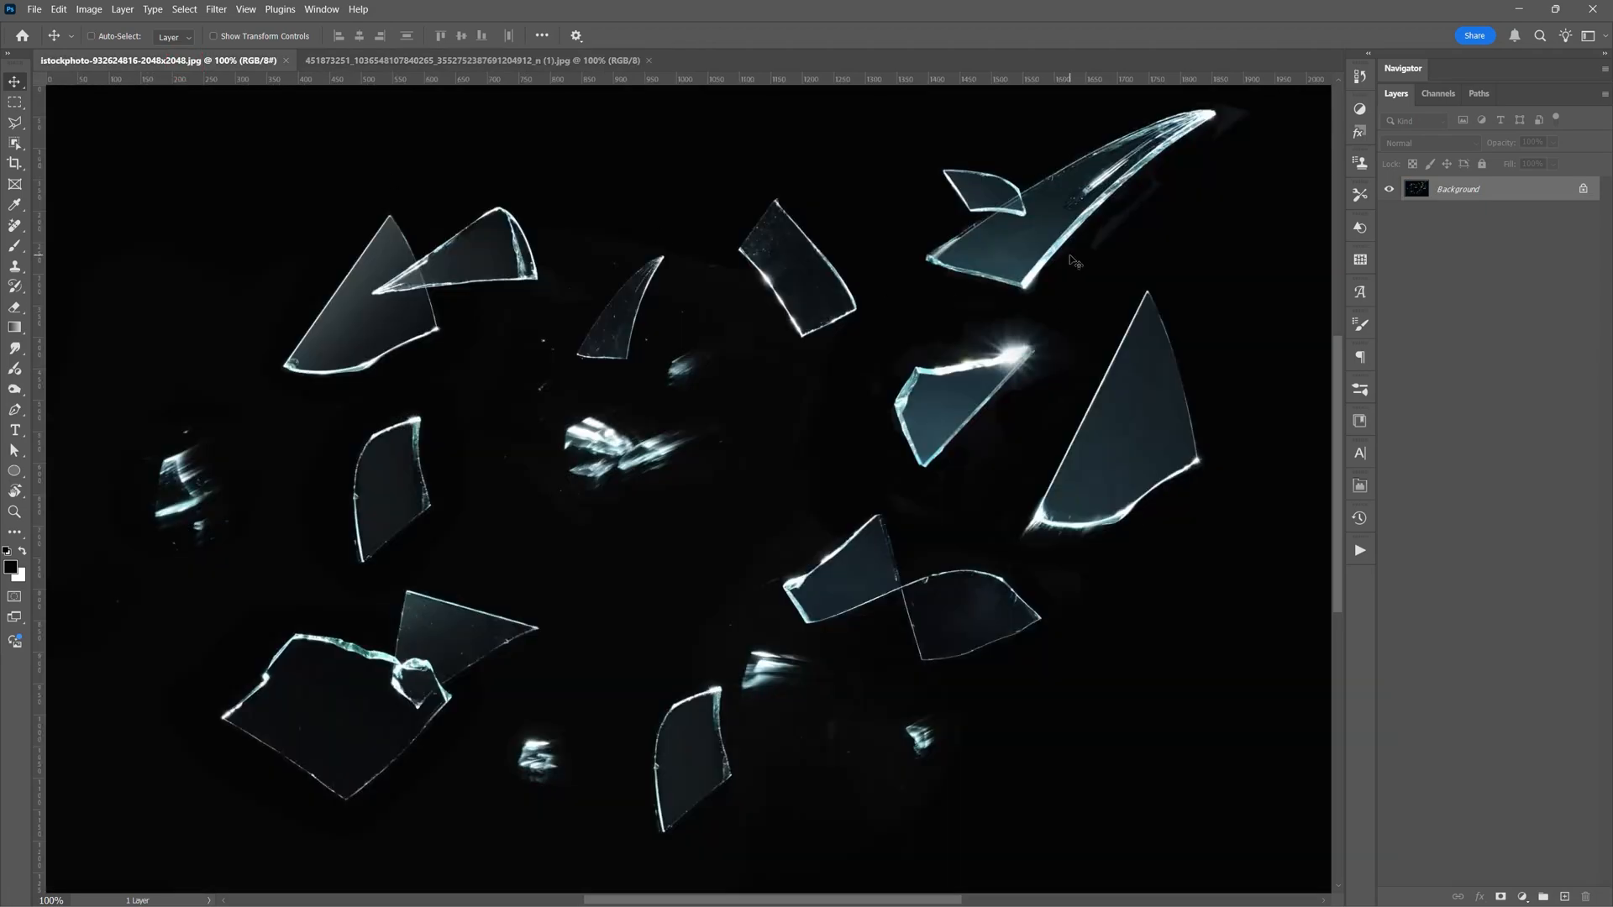
key("Ctrl+V")
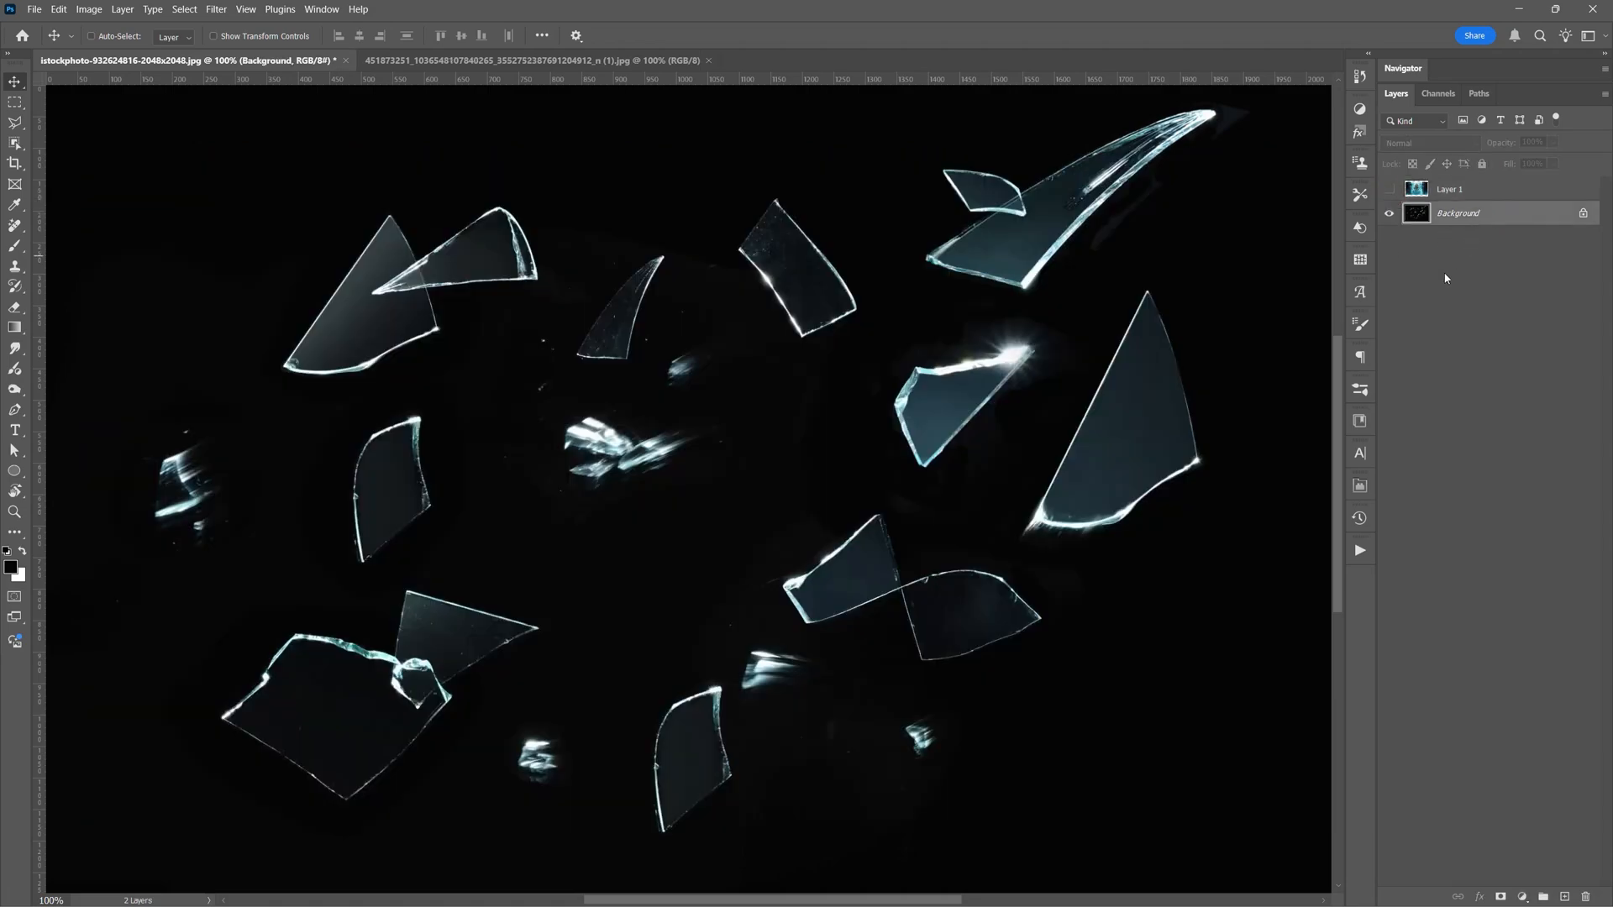
Select one shard into a masked group named 'glass 1', then marquee-select the flared shard for a second group
left_click(14, 139)
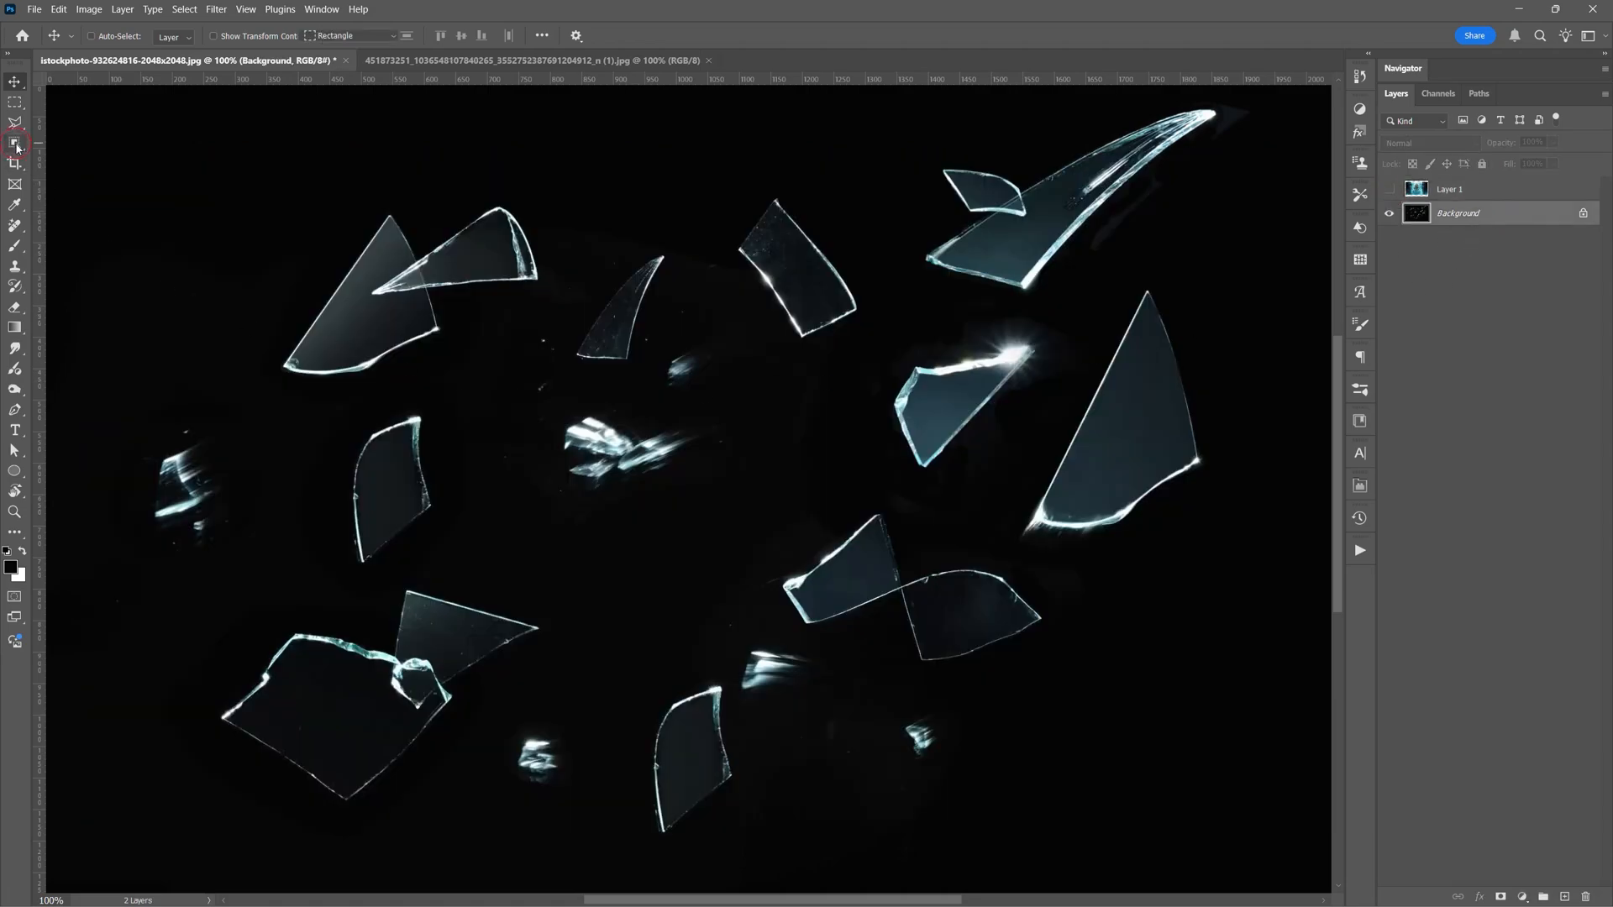
left_click(17, 136)
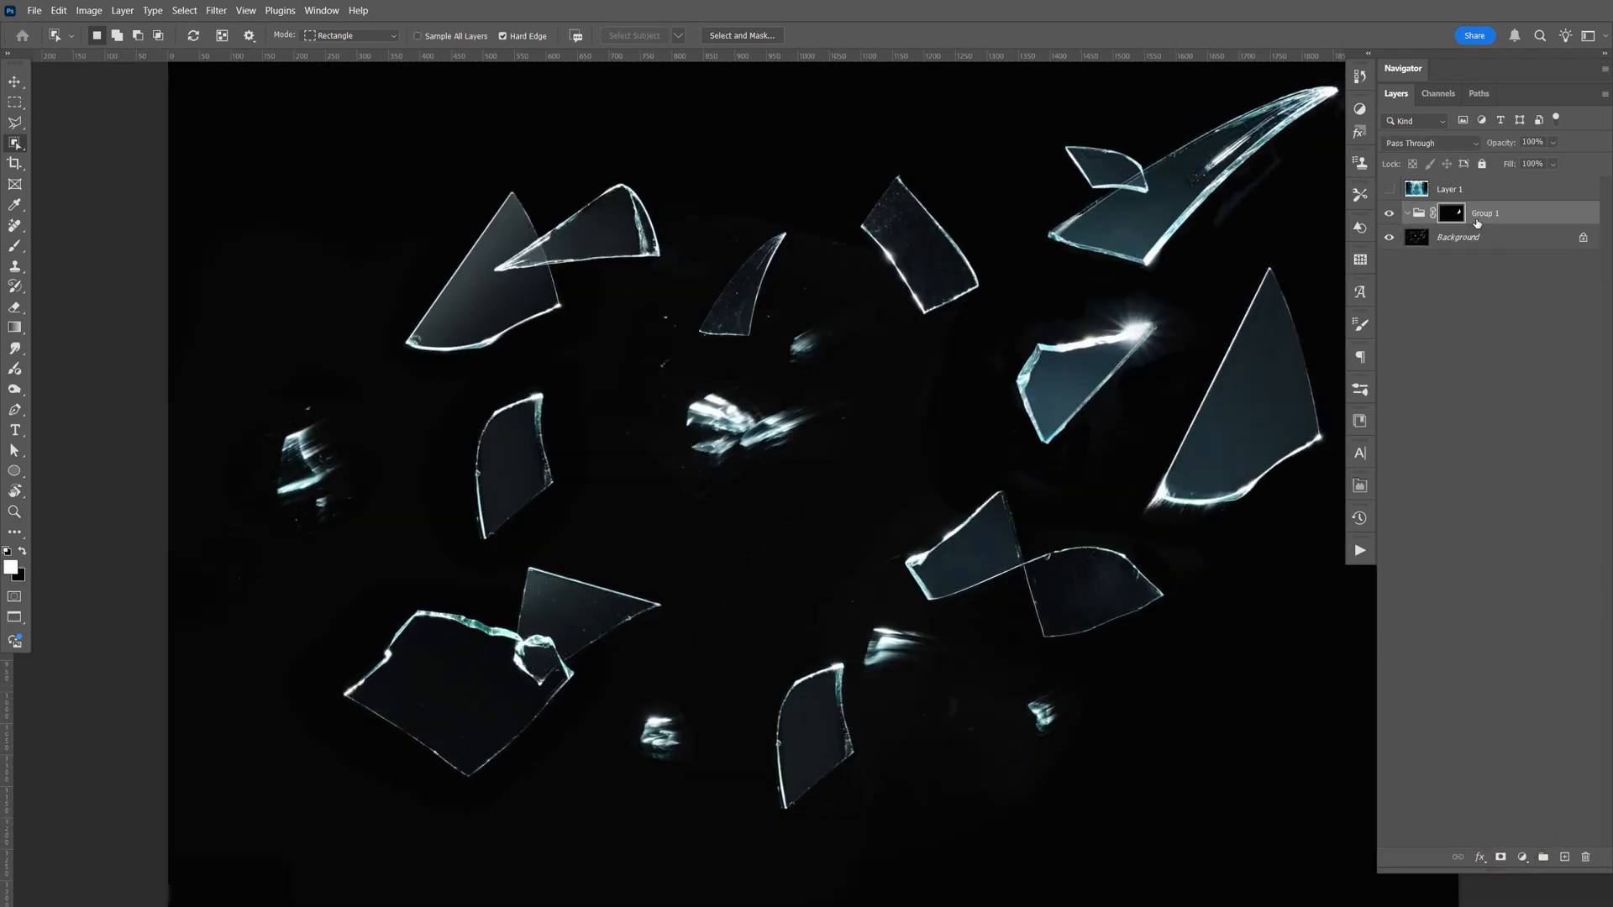
double_click(1485, 213)
type("glass")
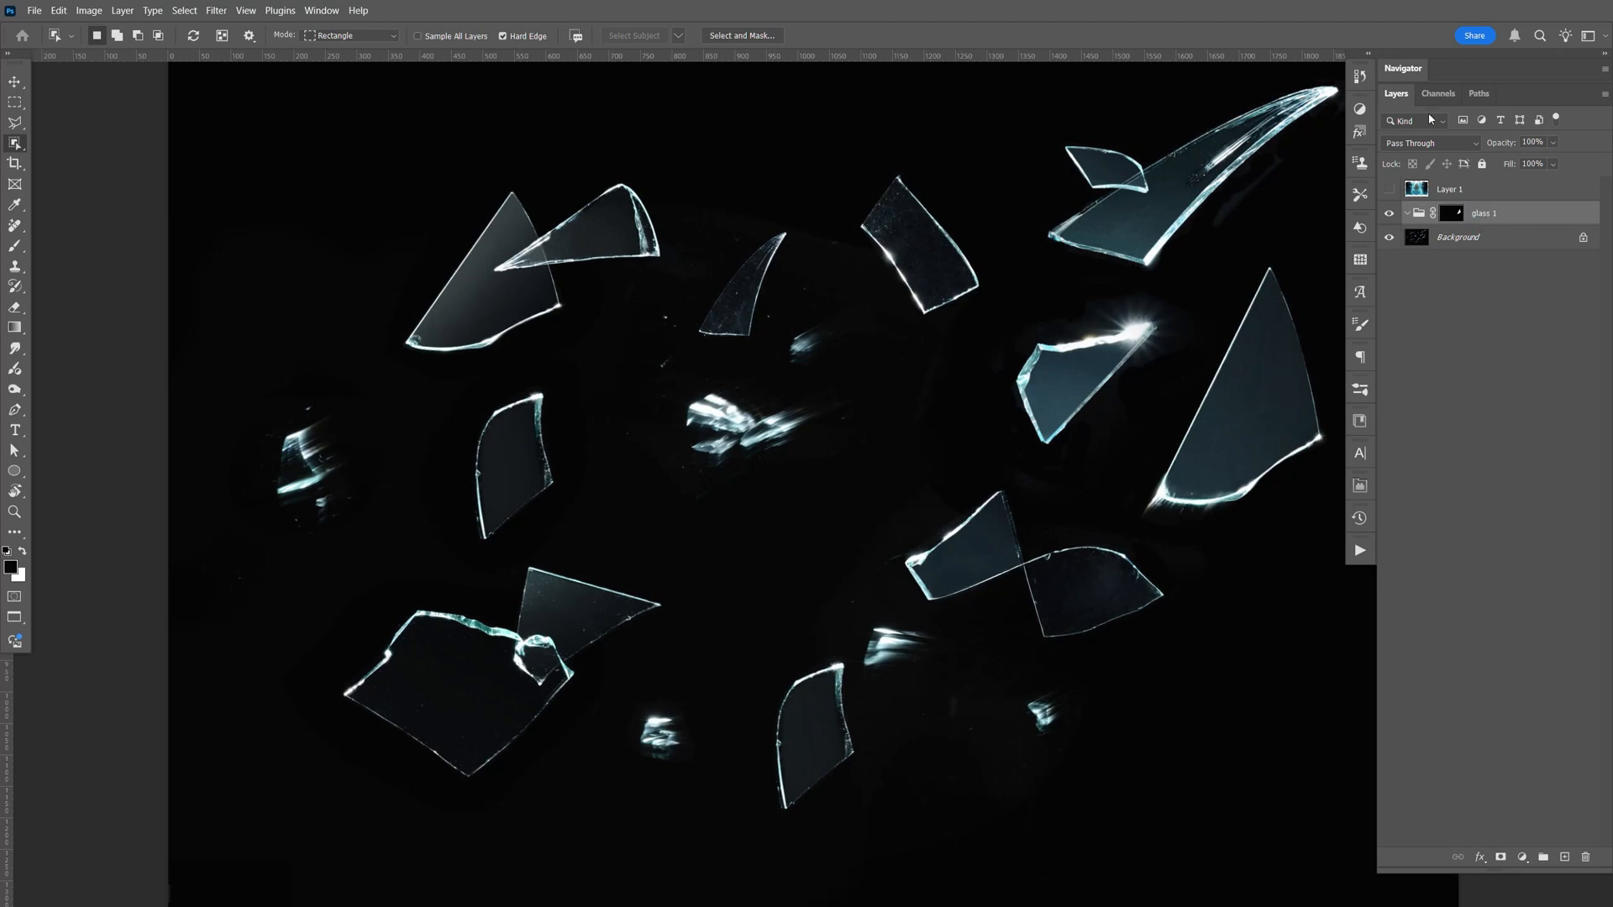
left_click(1458, 237)
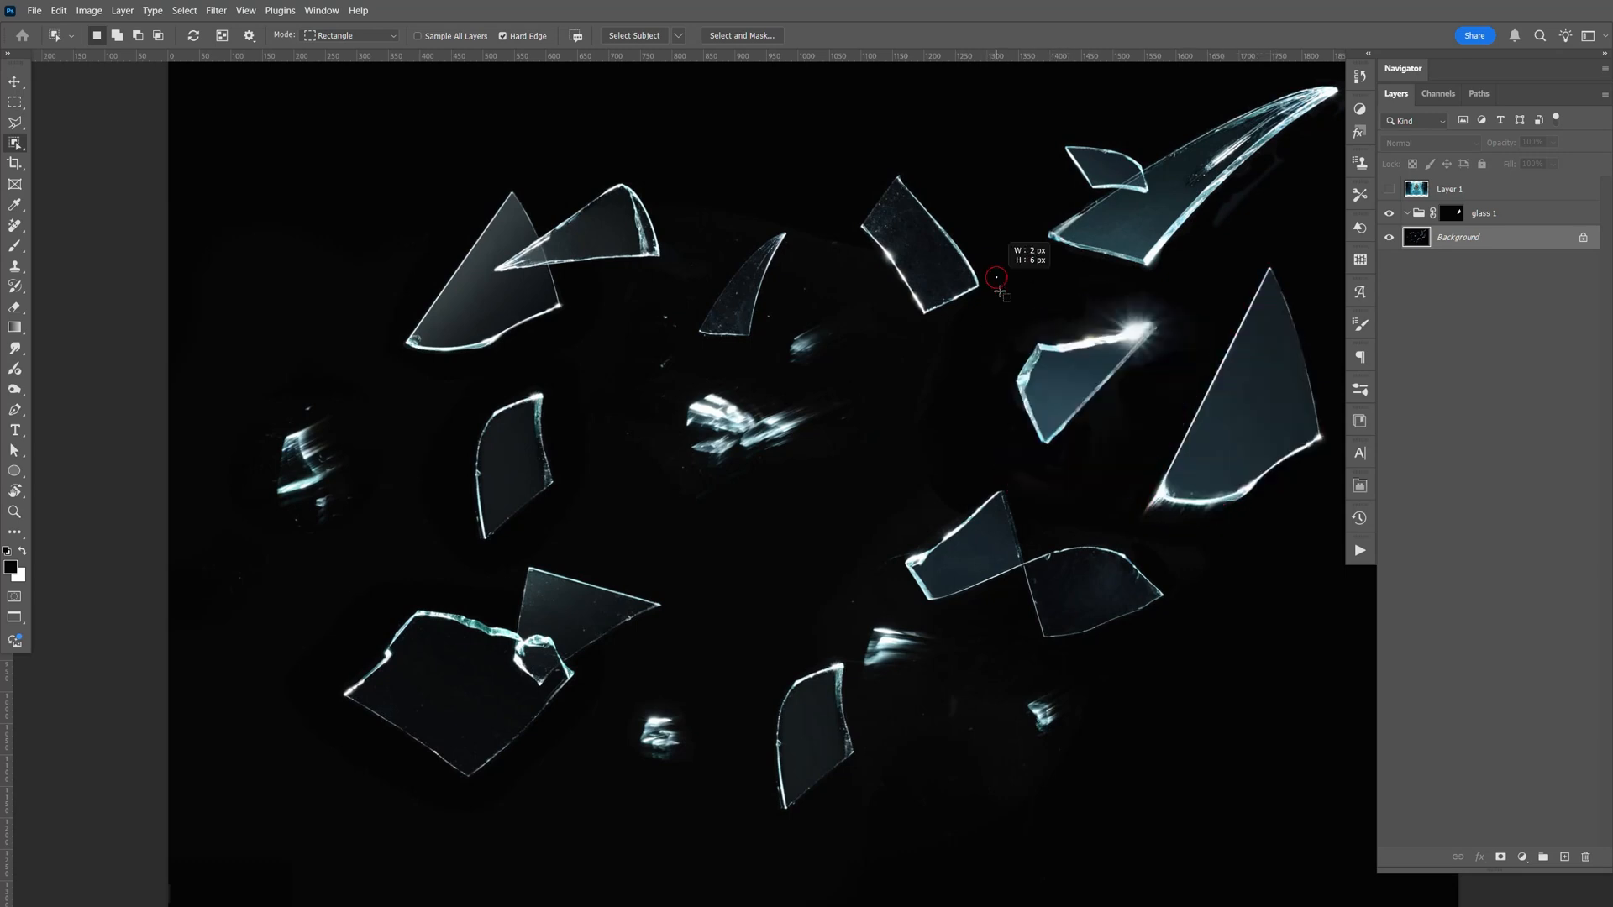
left_click_drag(997, 276, 1172, 464)
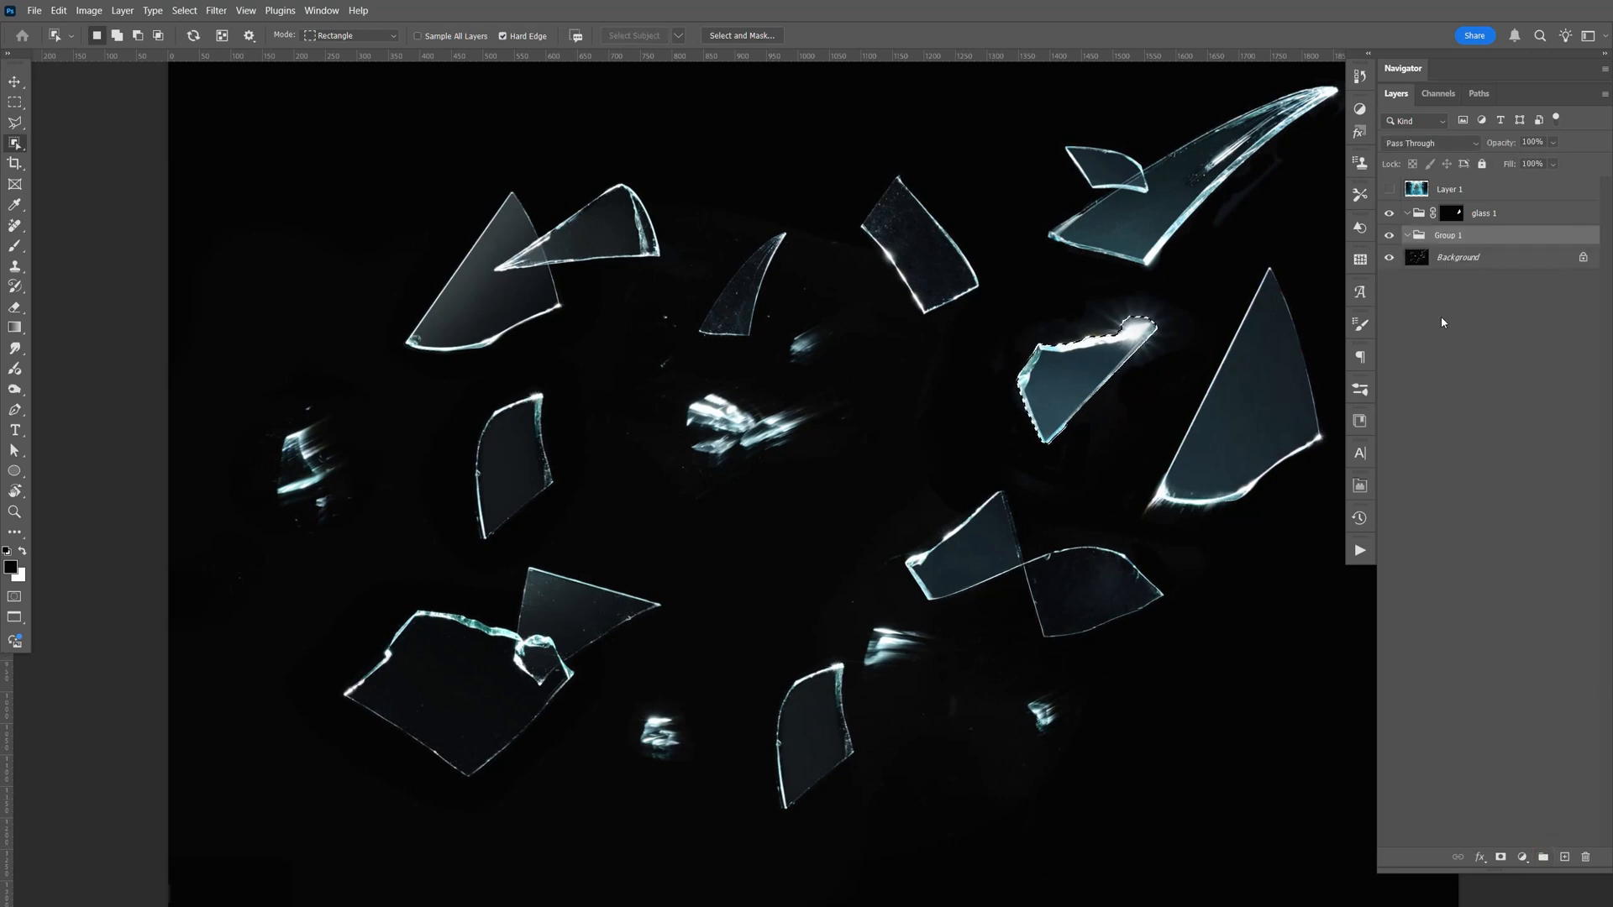
Mask the second group to its shard, name it 'glass 2', and show the portrait layer again
left_click(1448, 235)
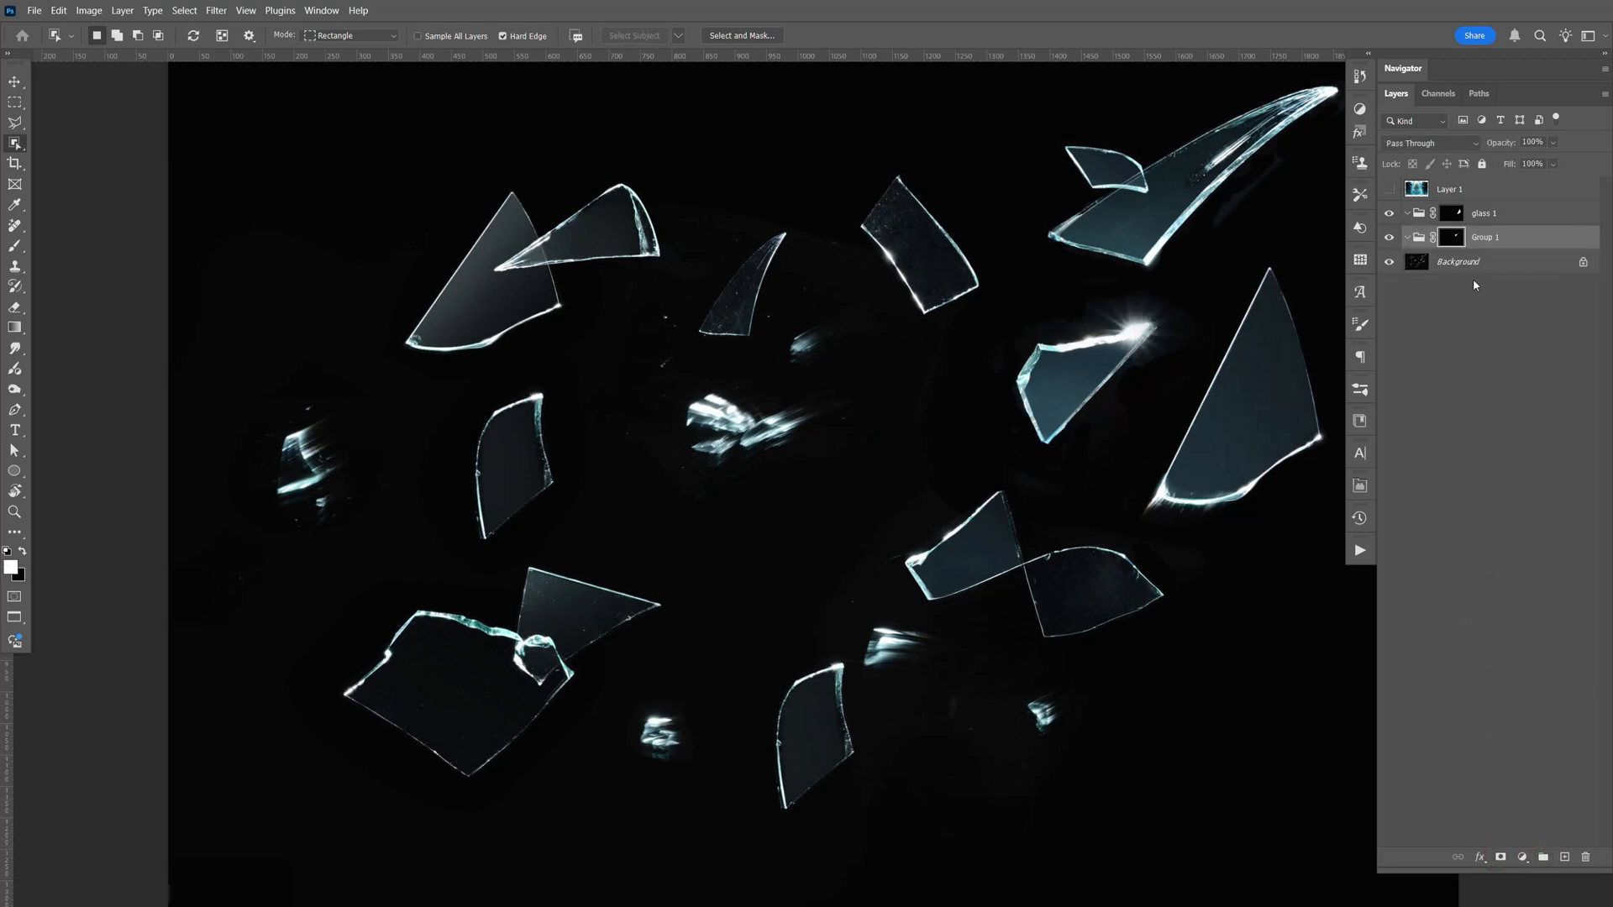
double_click(1485, 237)
type("glass 2")
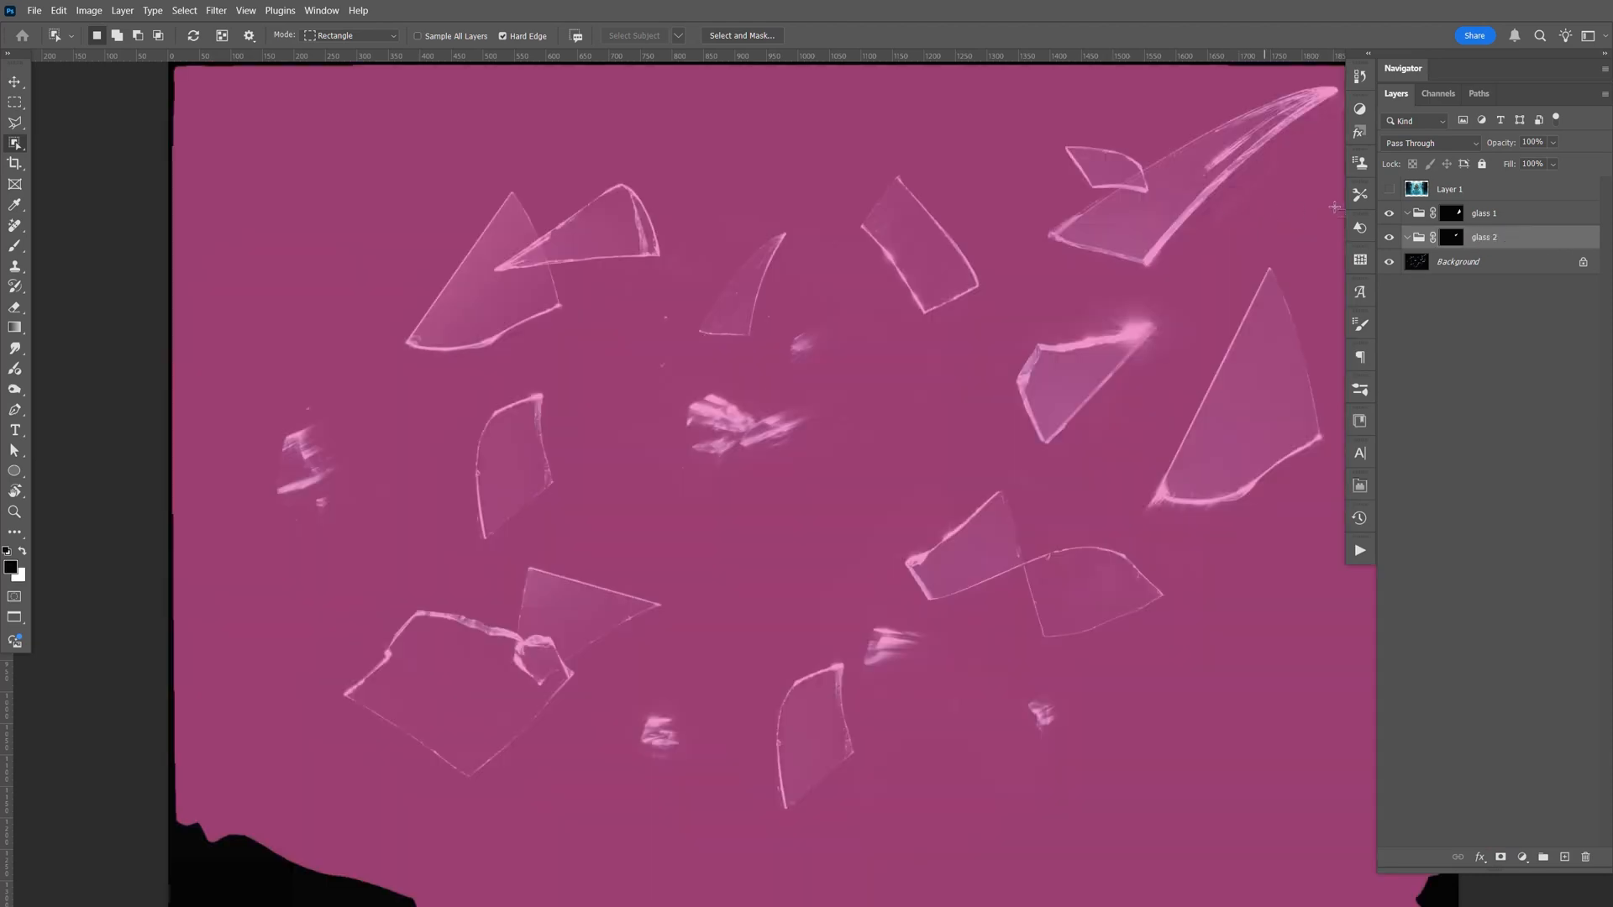
left_click(13, 80)
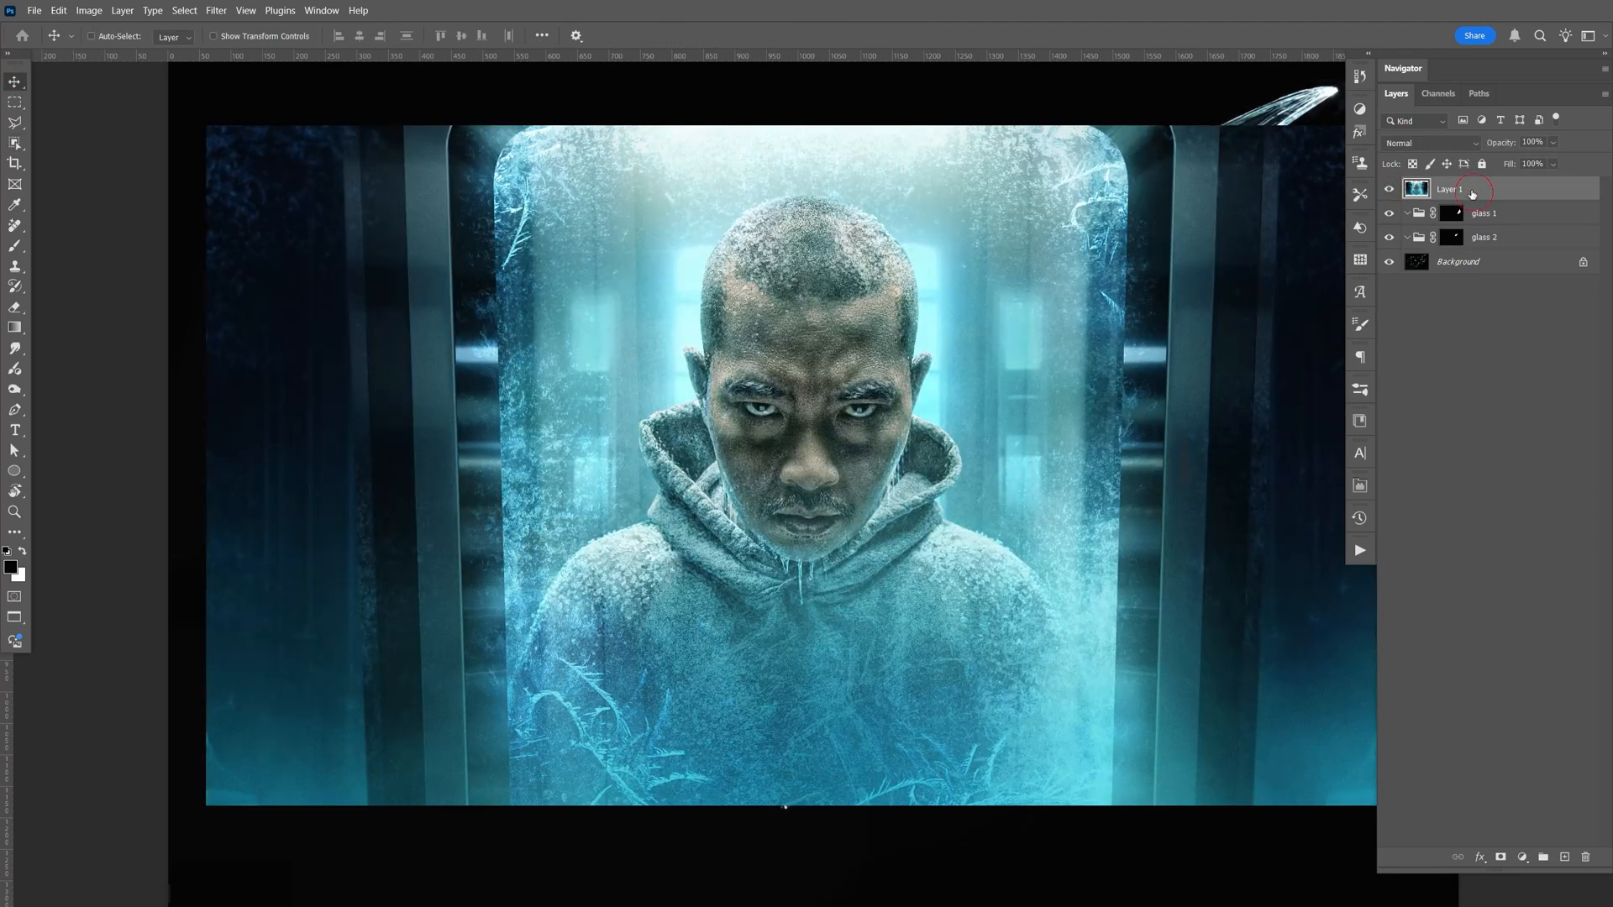
Convert the portrait to a smart object and place copies inside glass 1 and glass 2, shifting the second
right_click(1492, 190)
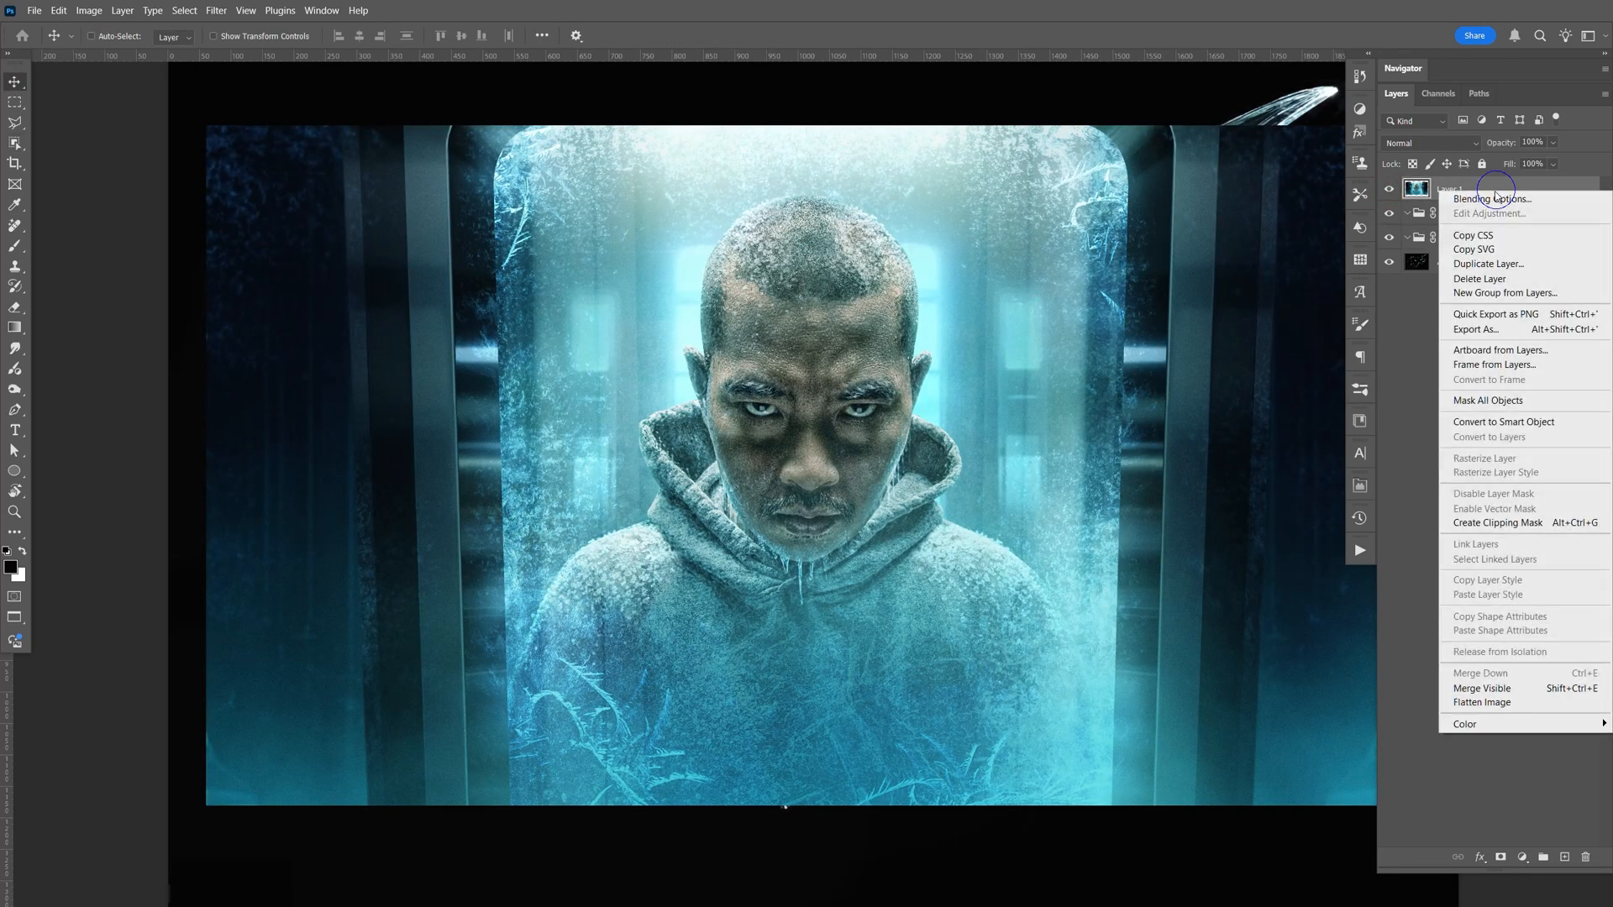
mouse_move(1471, 248)
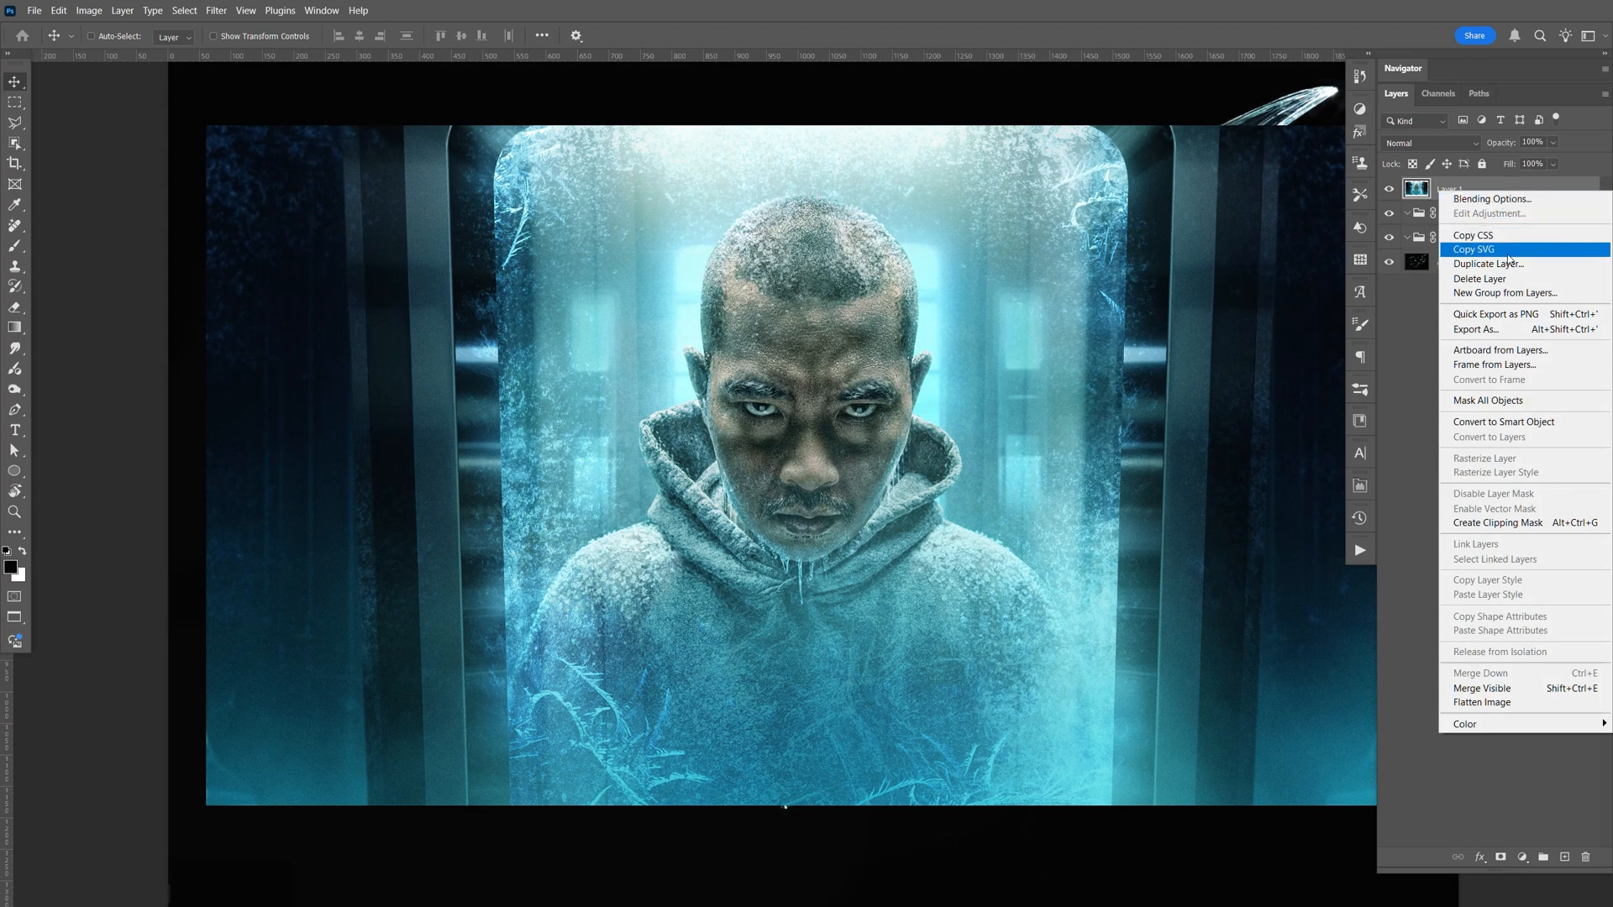
mouse_move(1502, 422)
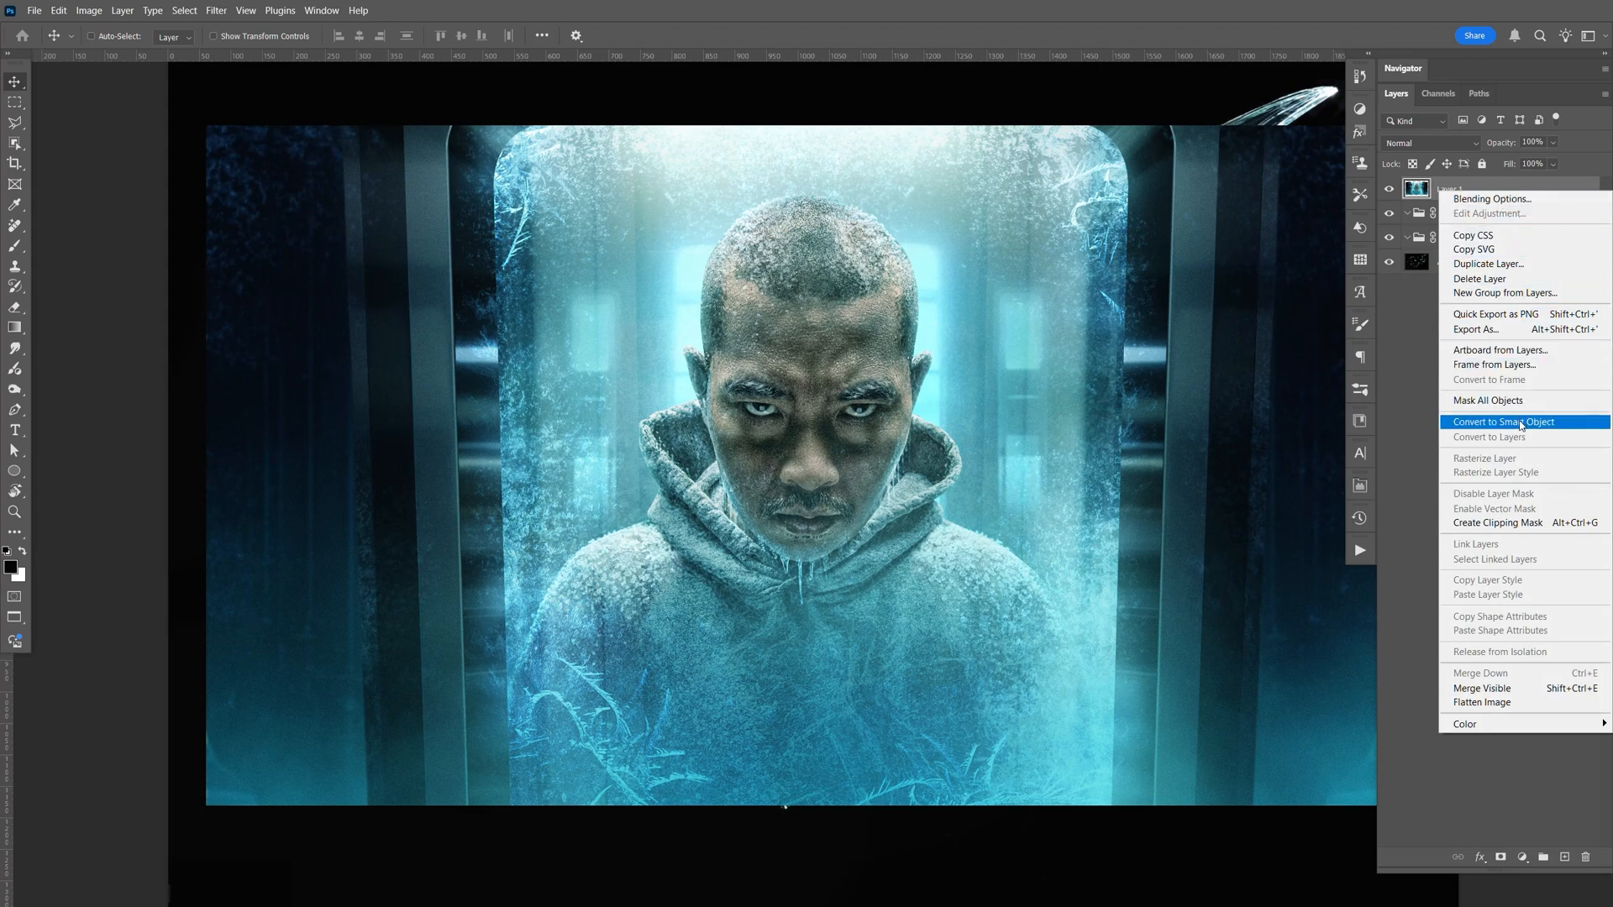
left_click(1504, 422)
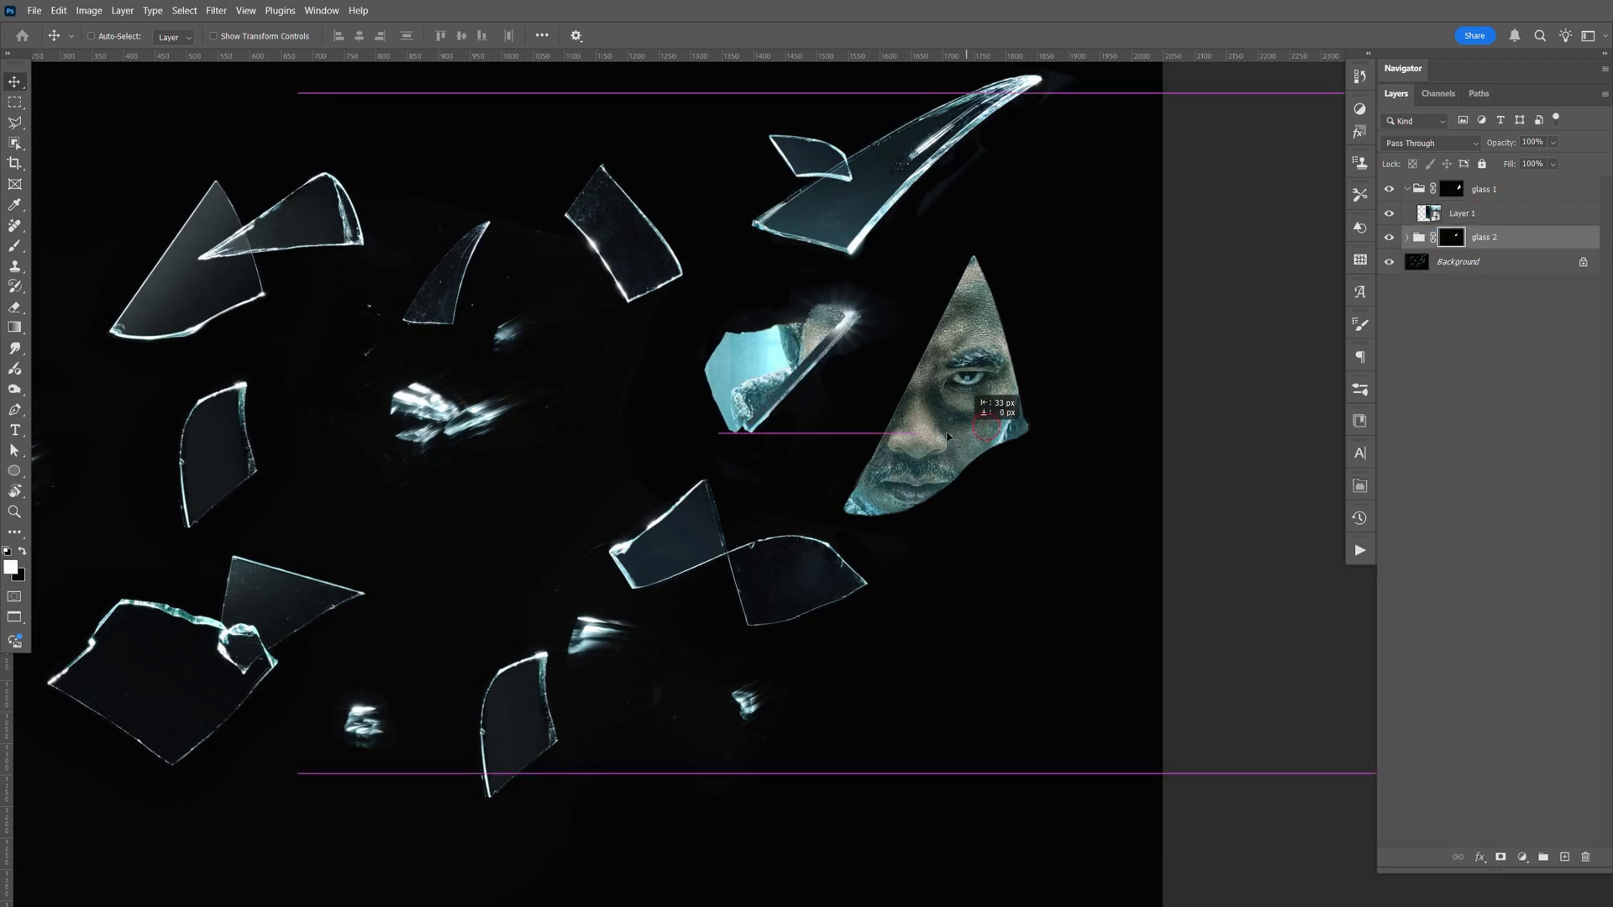
key("Ctrl+Z")
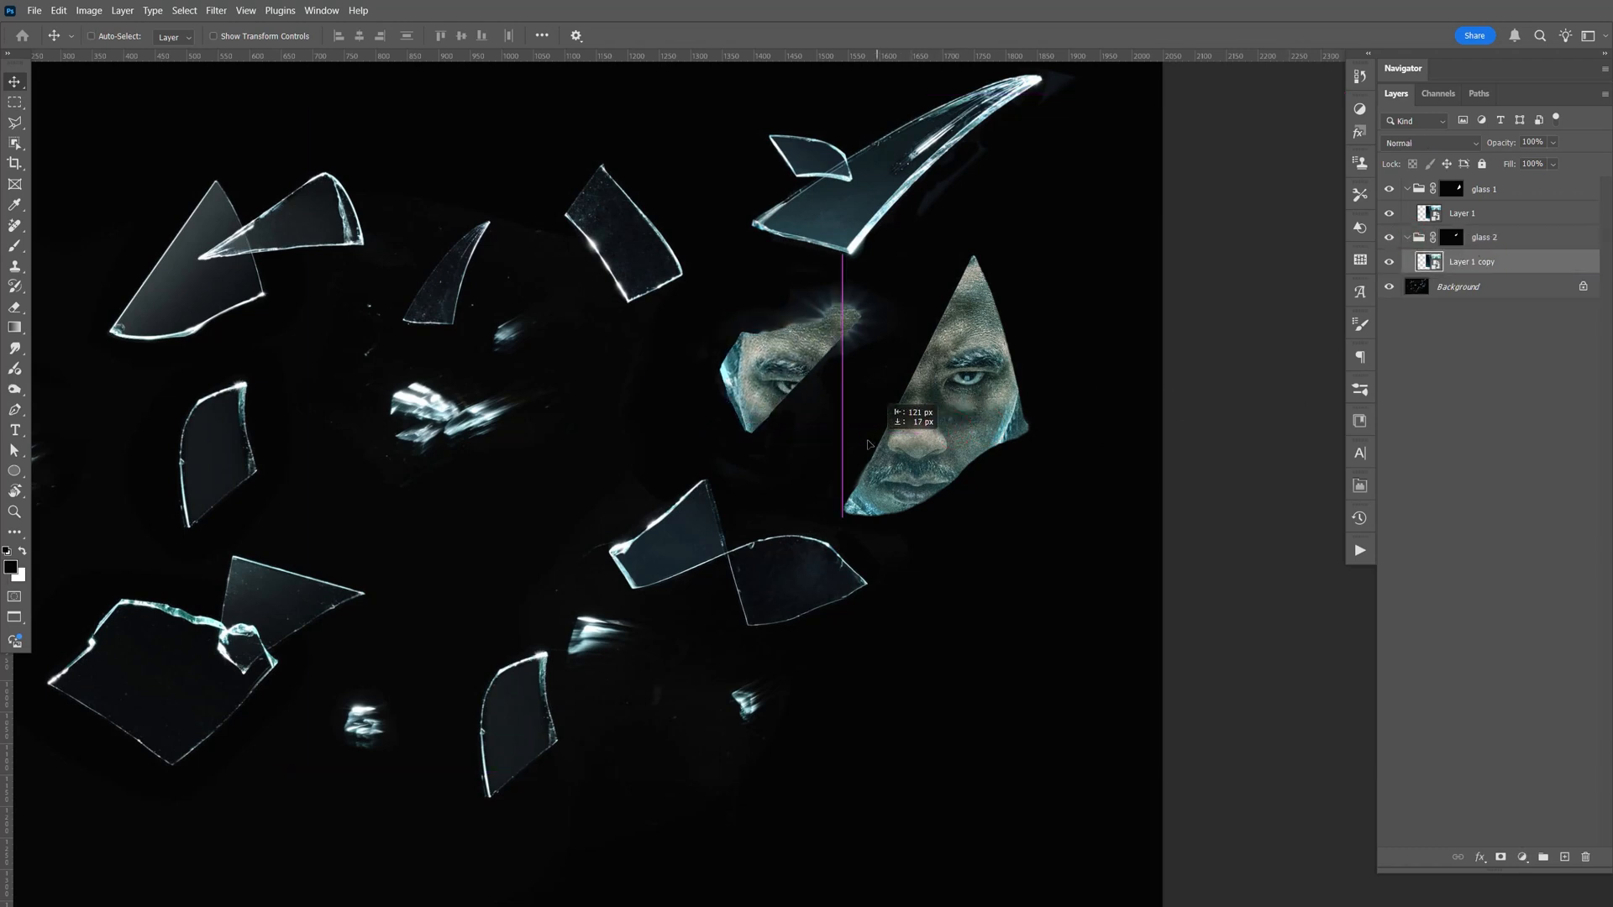
left_click_drag(866, 444, 904, 401)
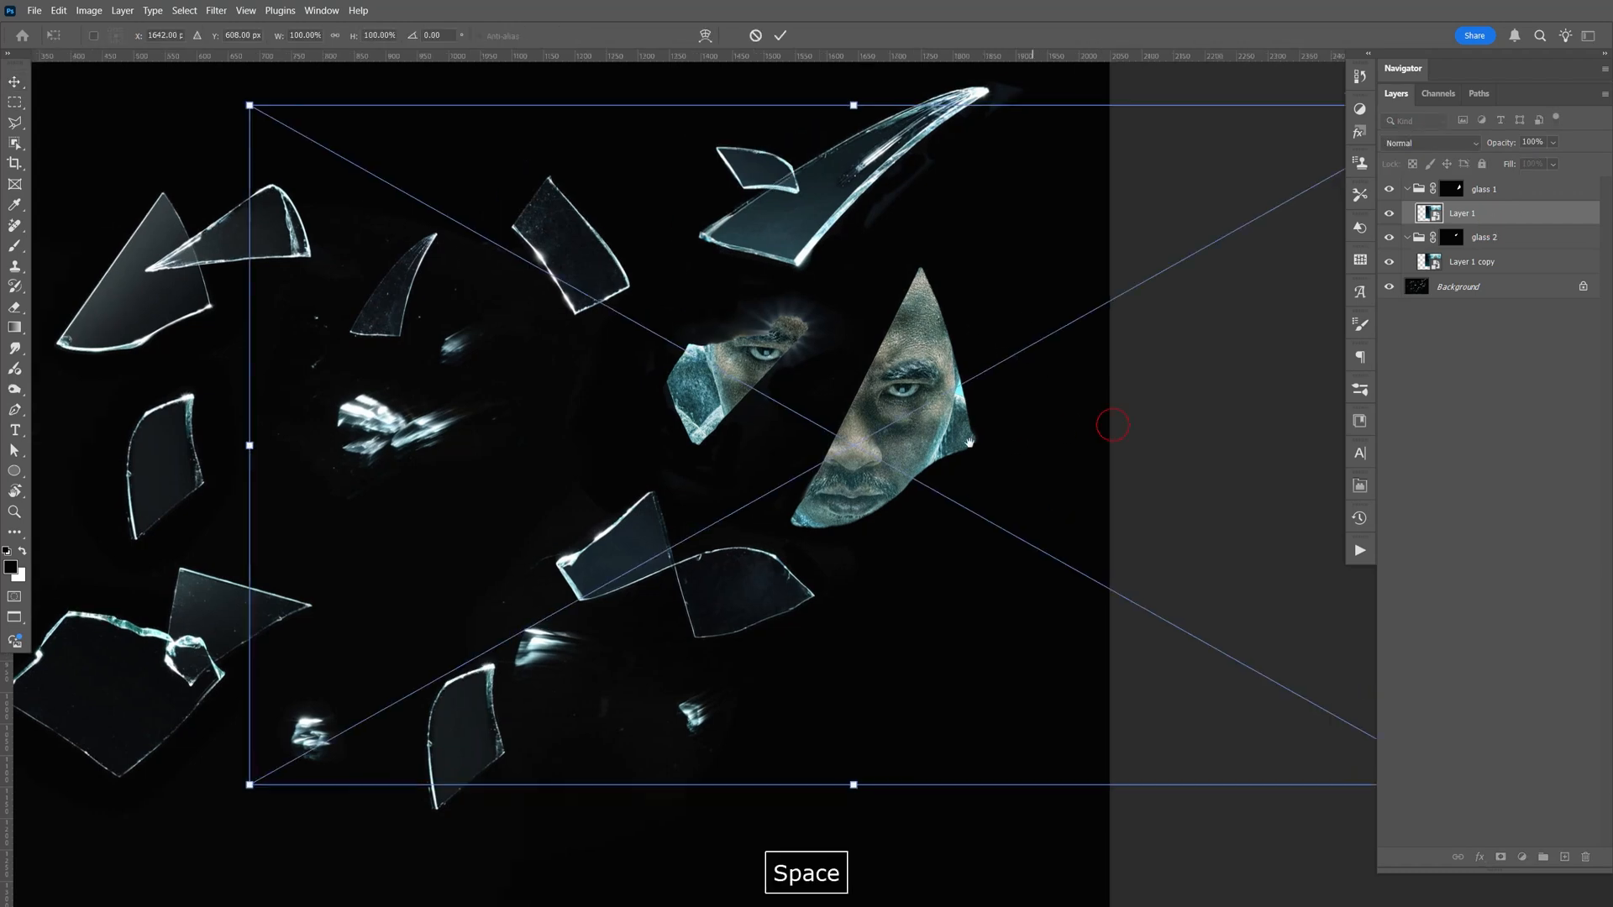
Rotate the portrait copy about 2° in glass 2 and refit the composition in the window
right_click(739, 337)
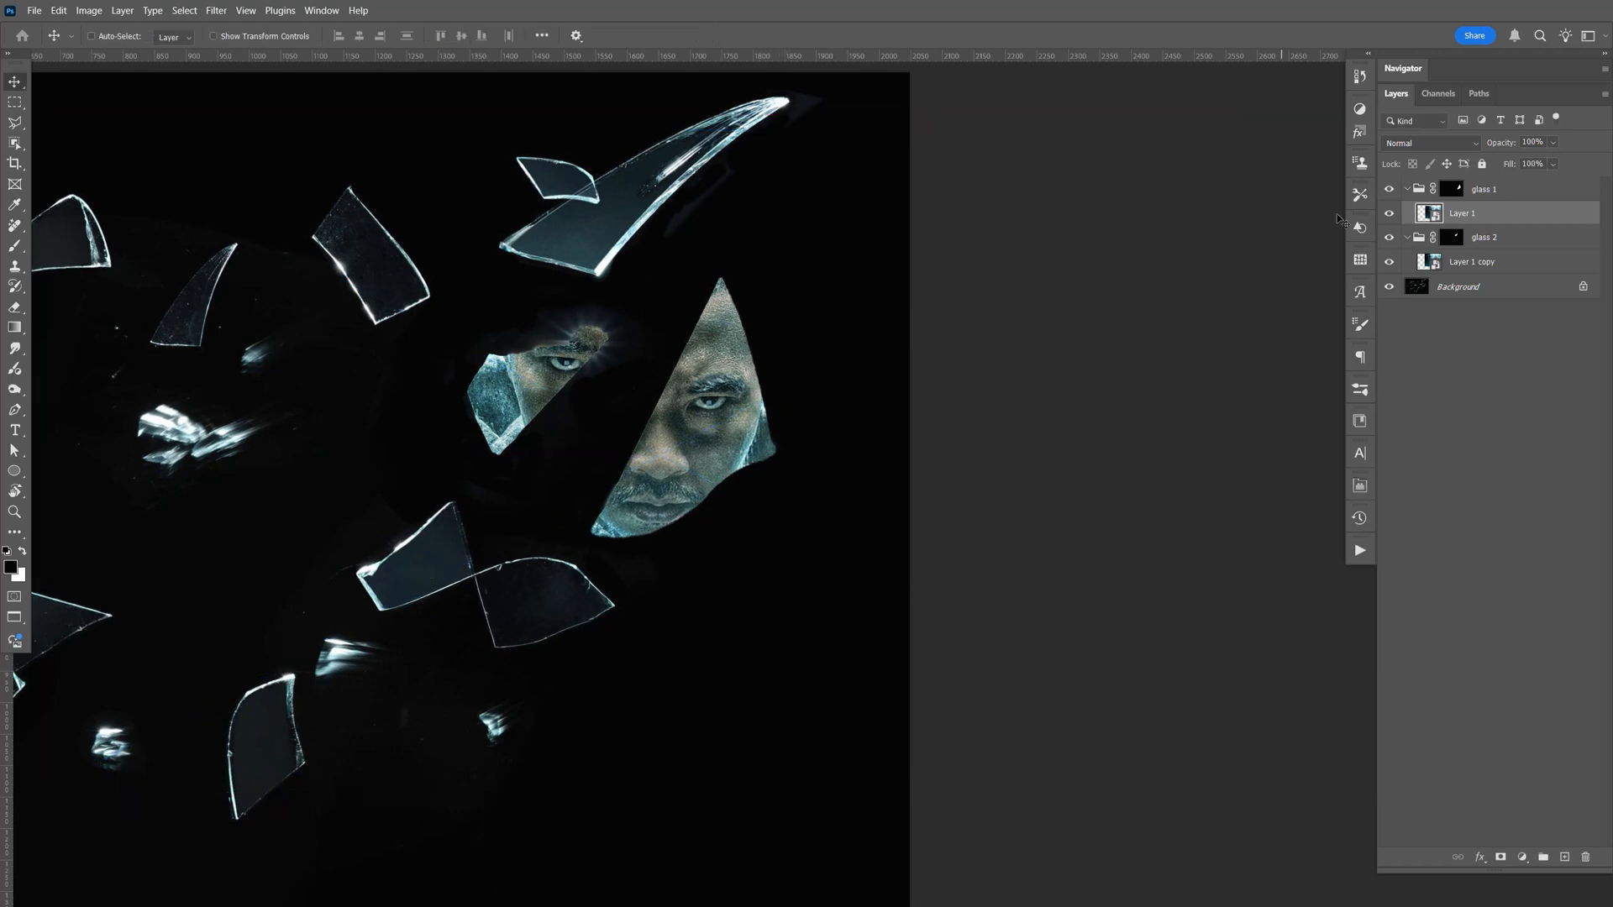
key("Ctrl+T")
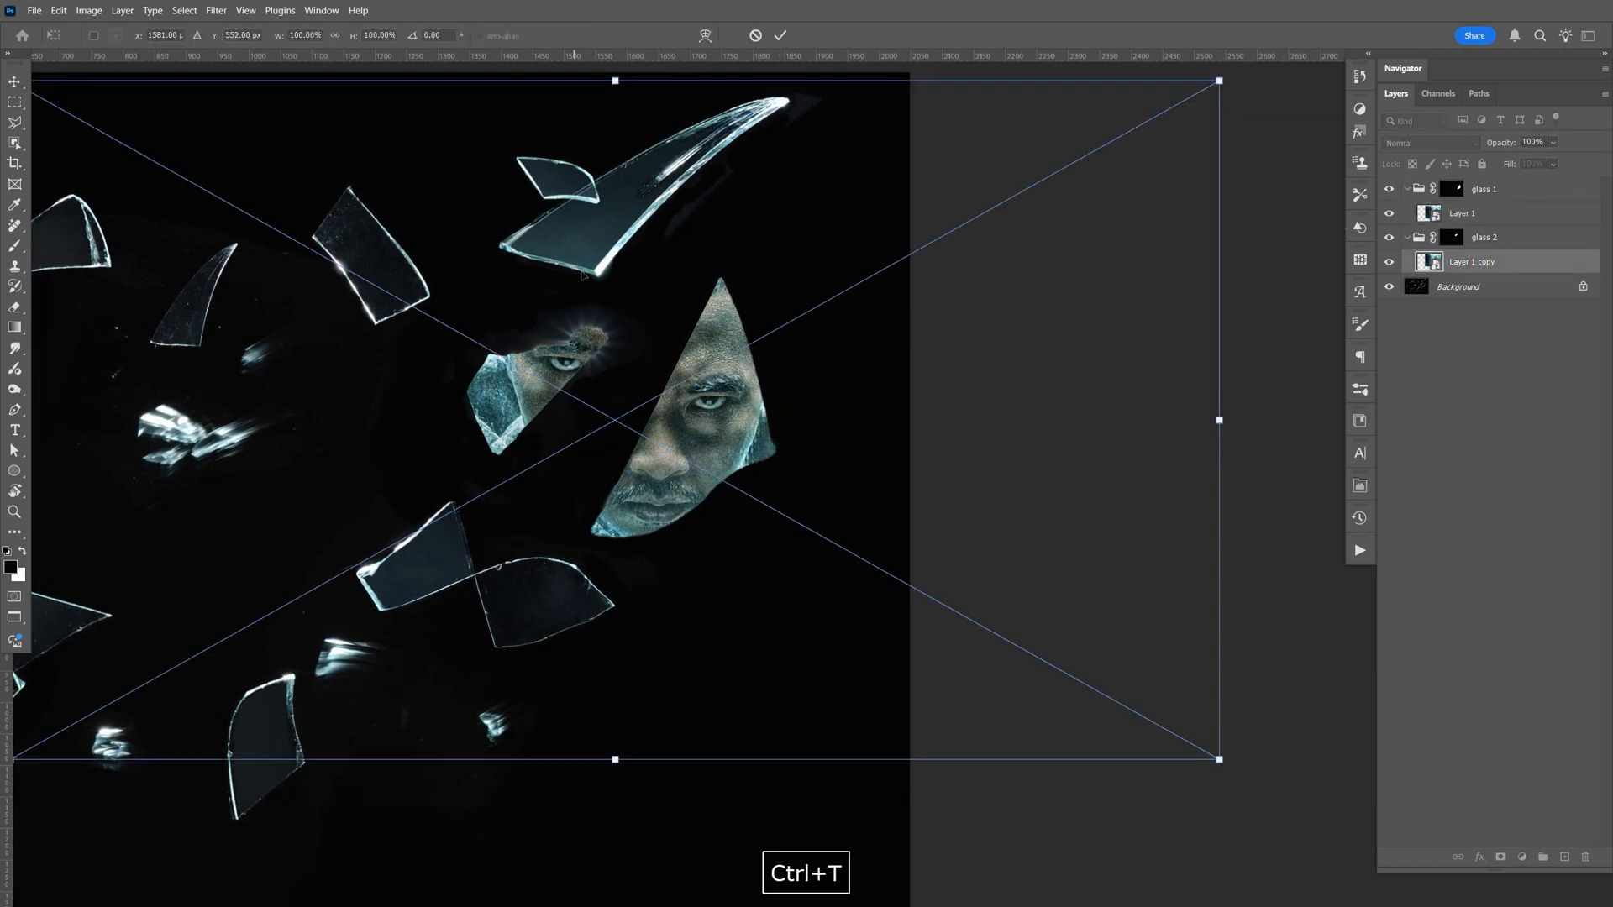
right_click(583, 275)
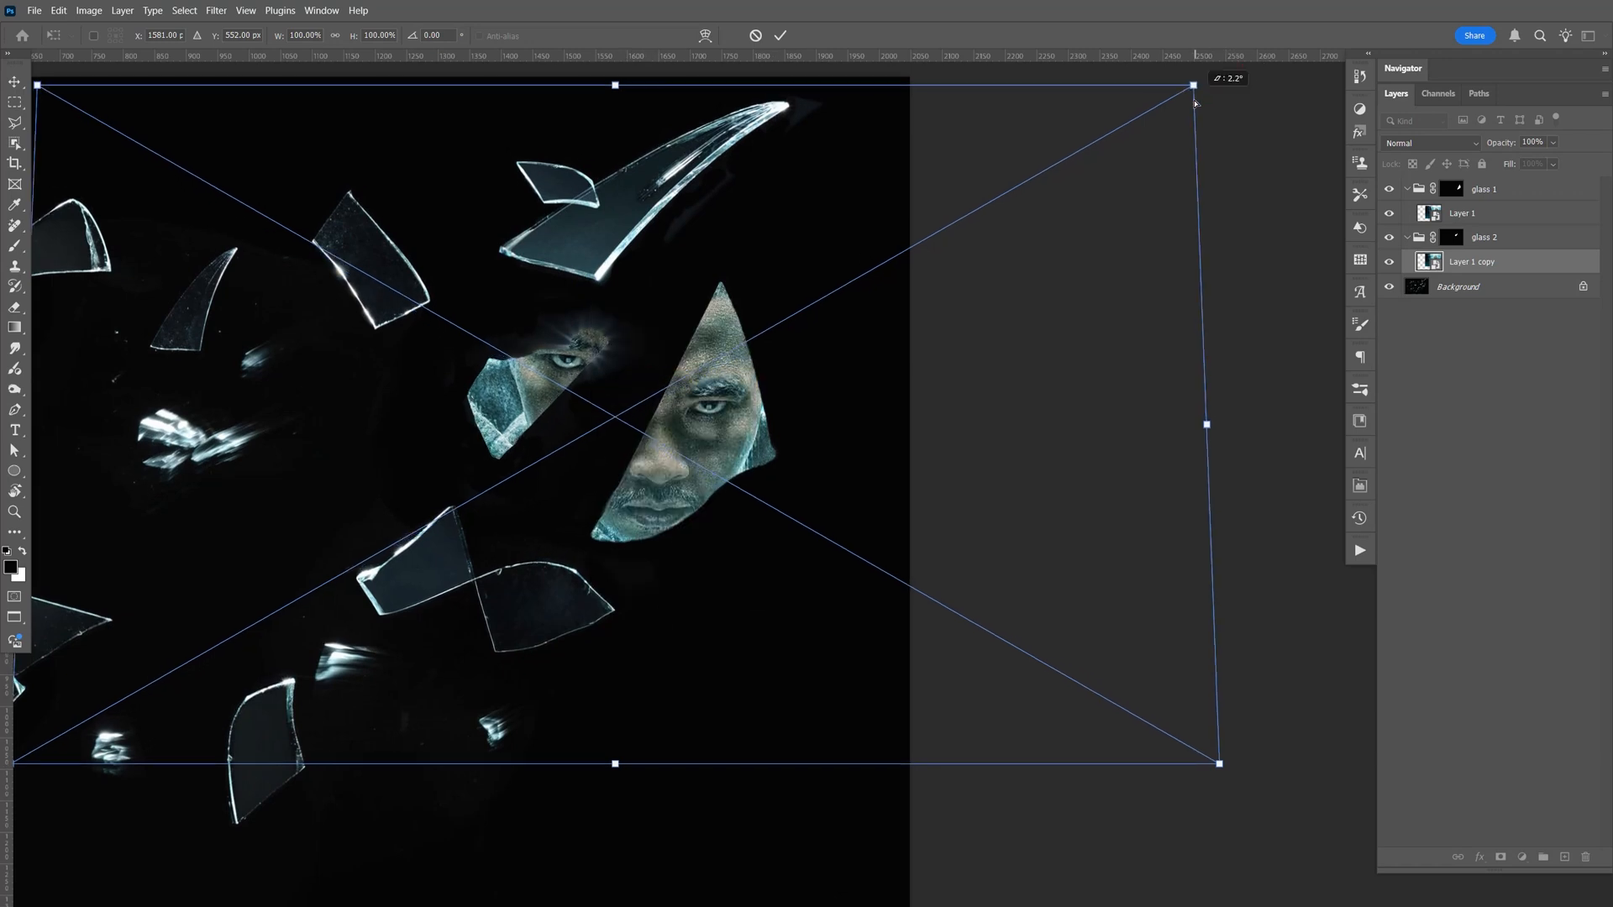
left_click_drag(1194, 86, 1161, 85)
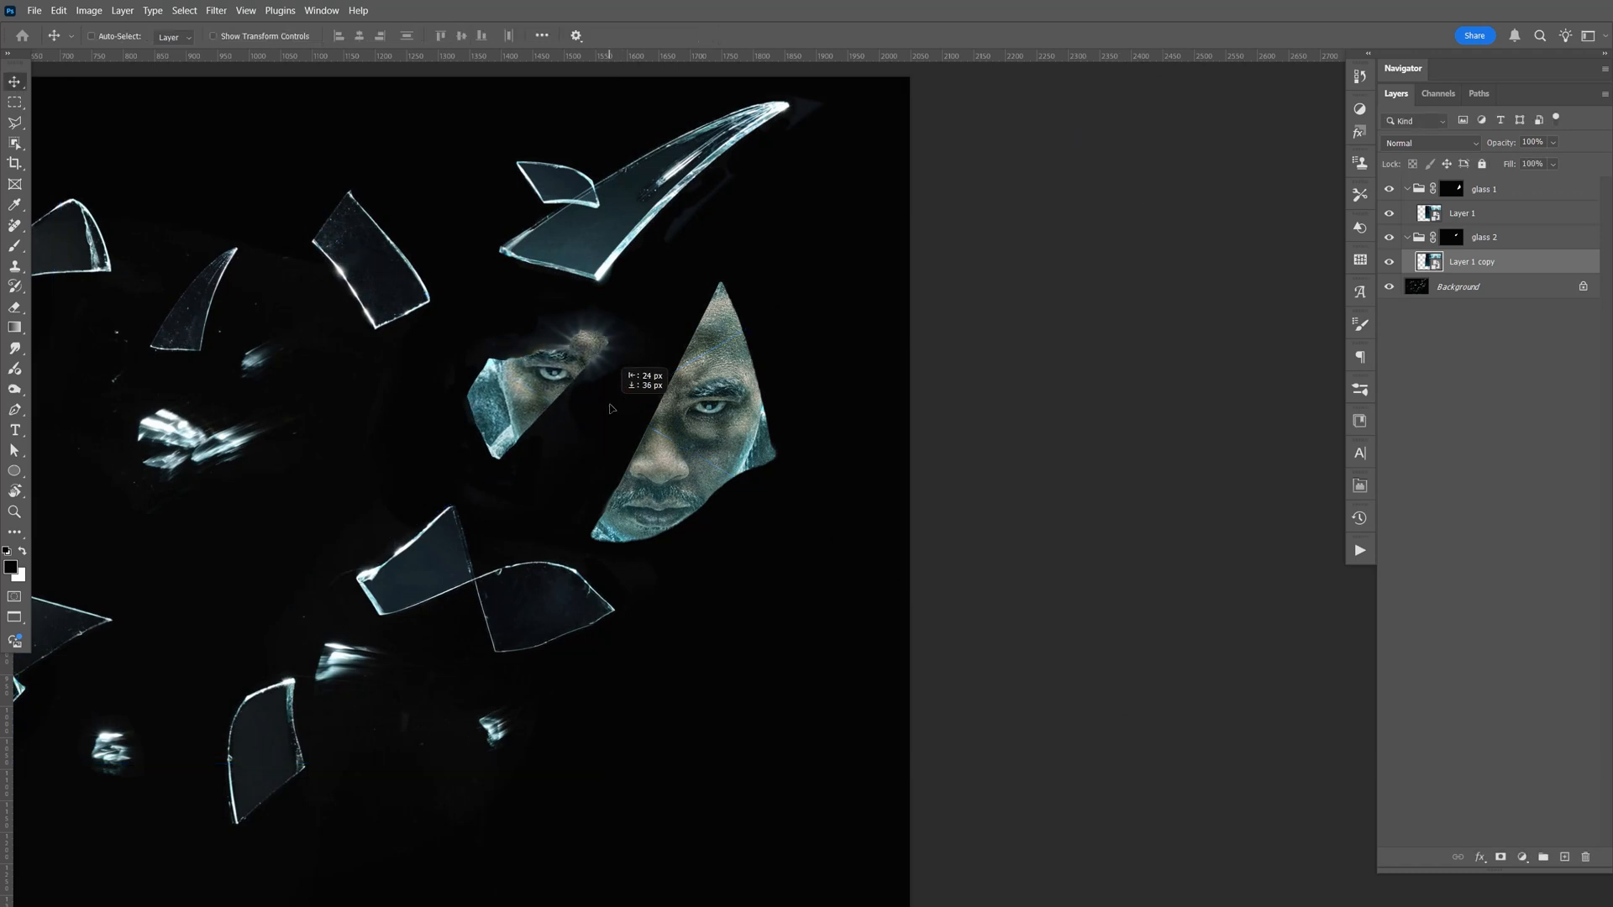
key("space")
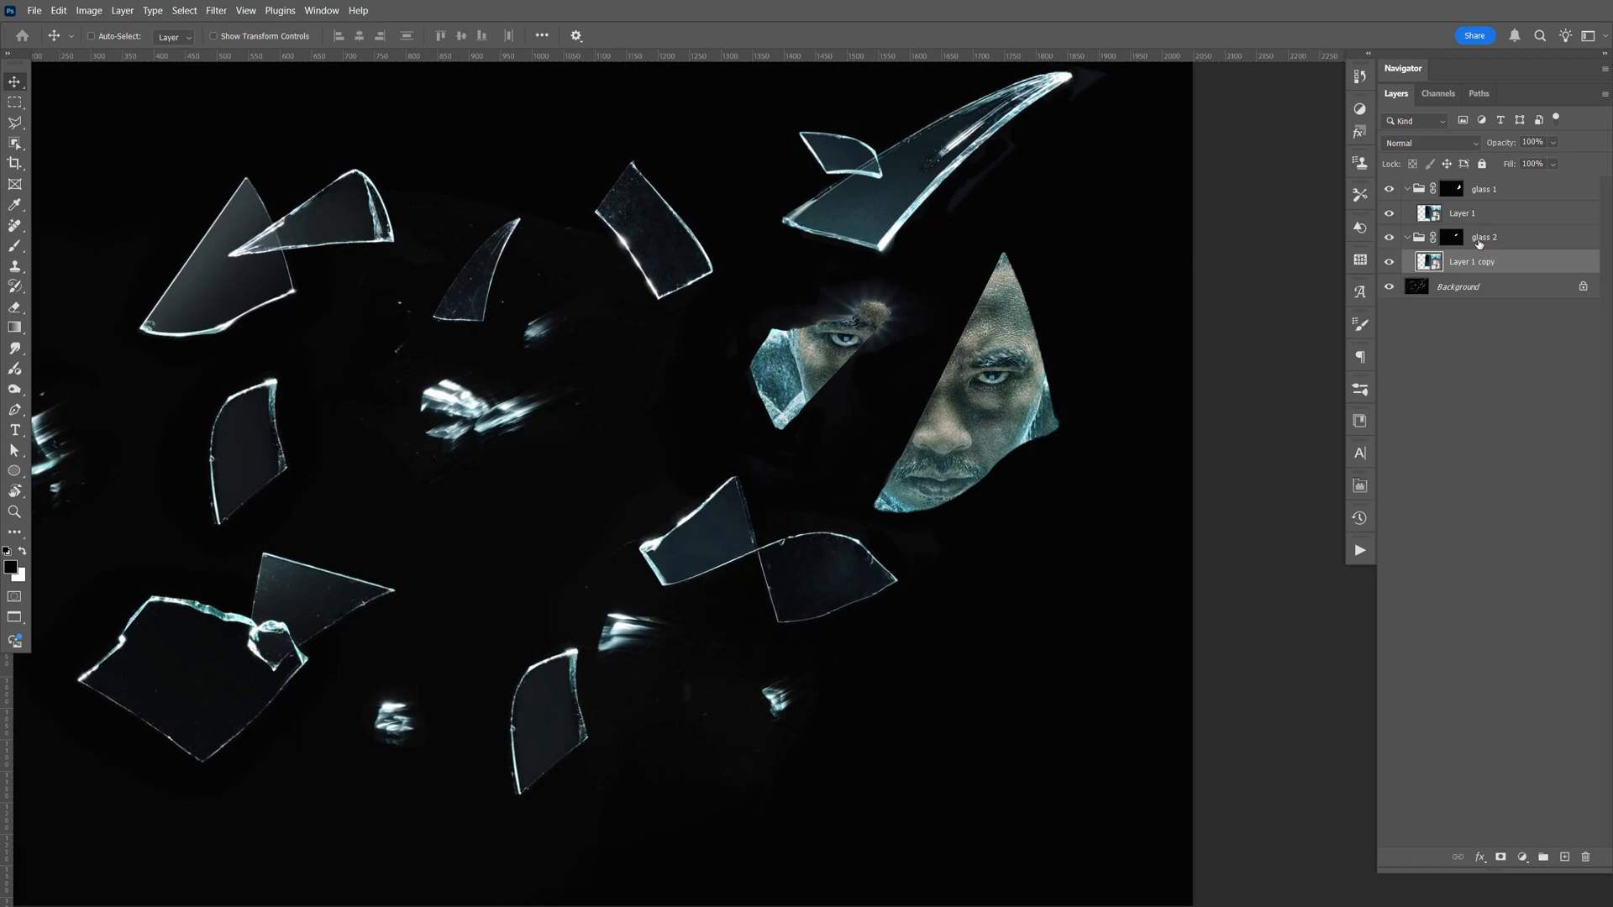
Set both portrait layers to the Lighten blend mode
left_click(1430, 143)
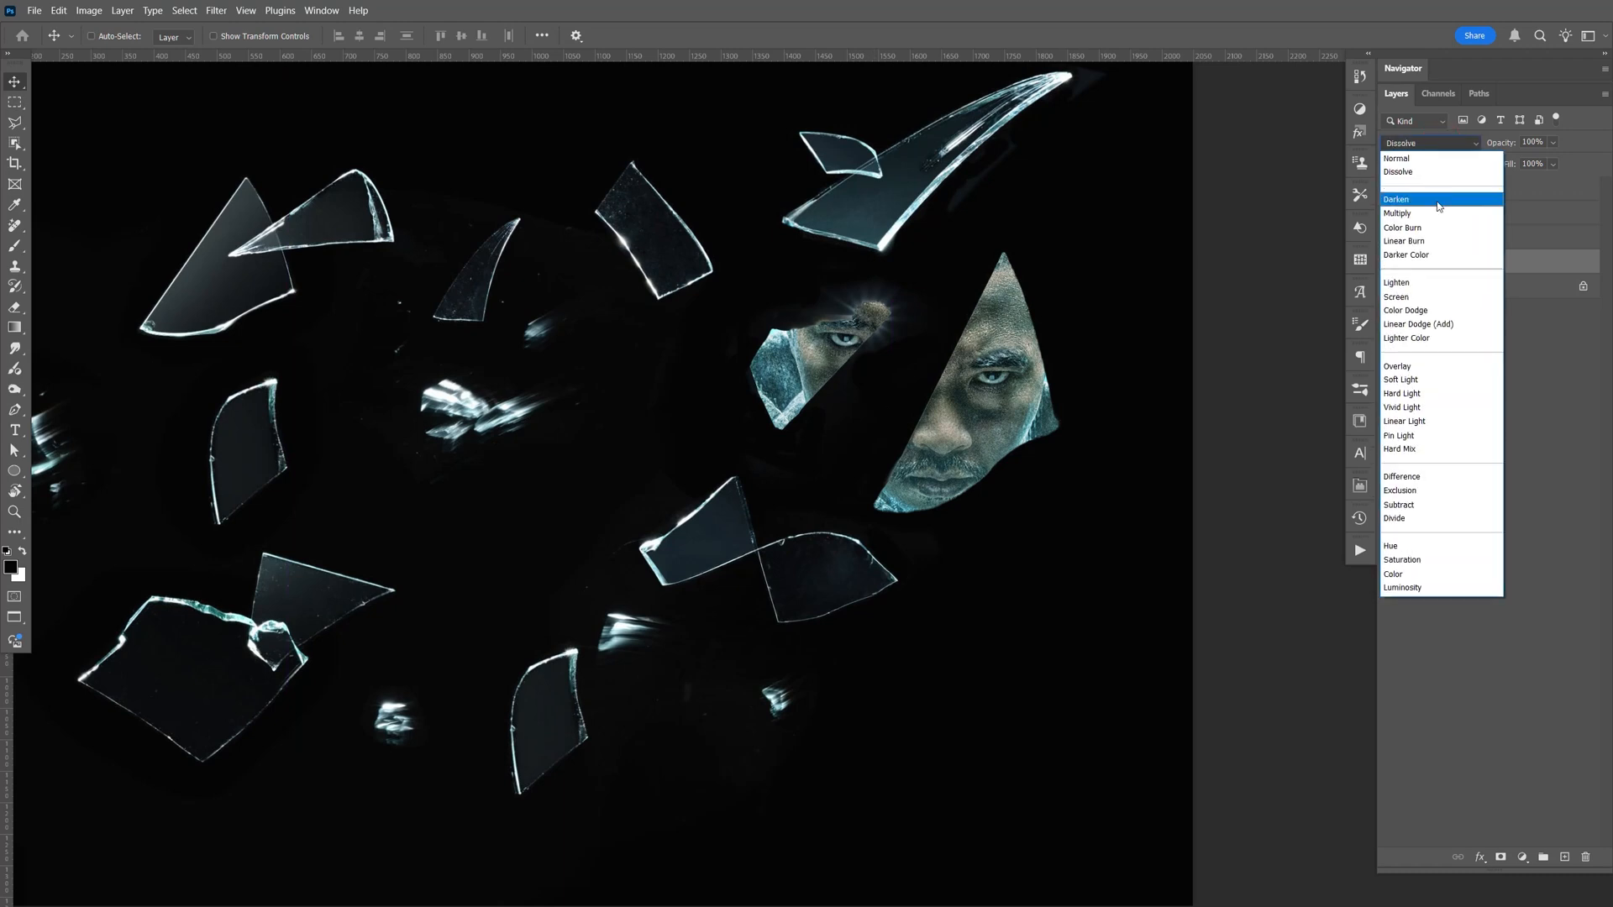
left_click(1396, 158)
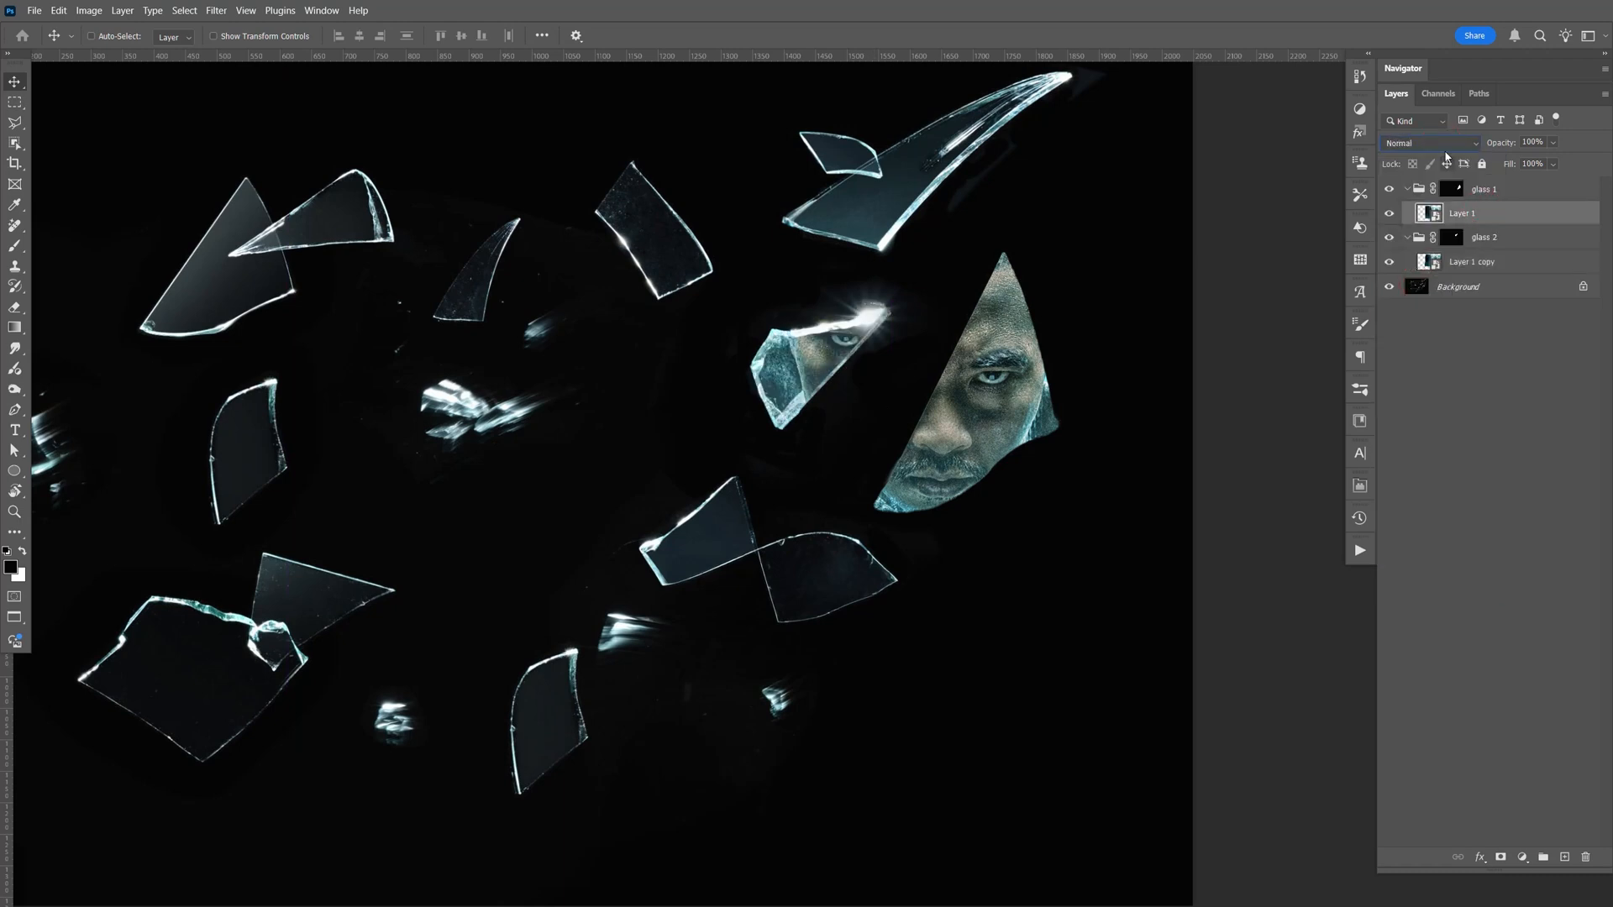
left_click(1430, 143)
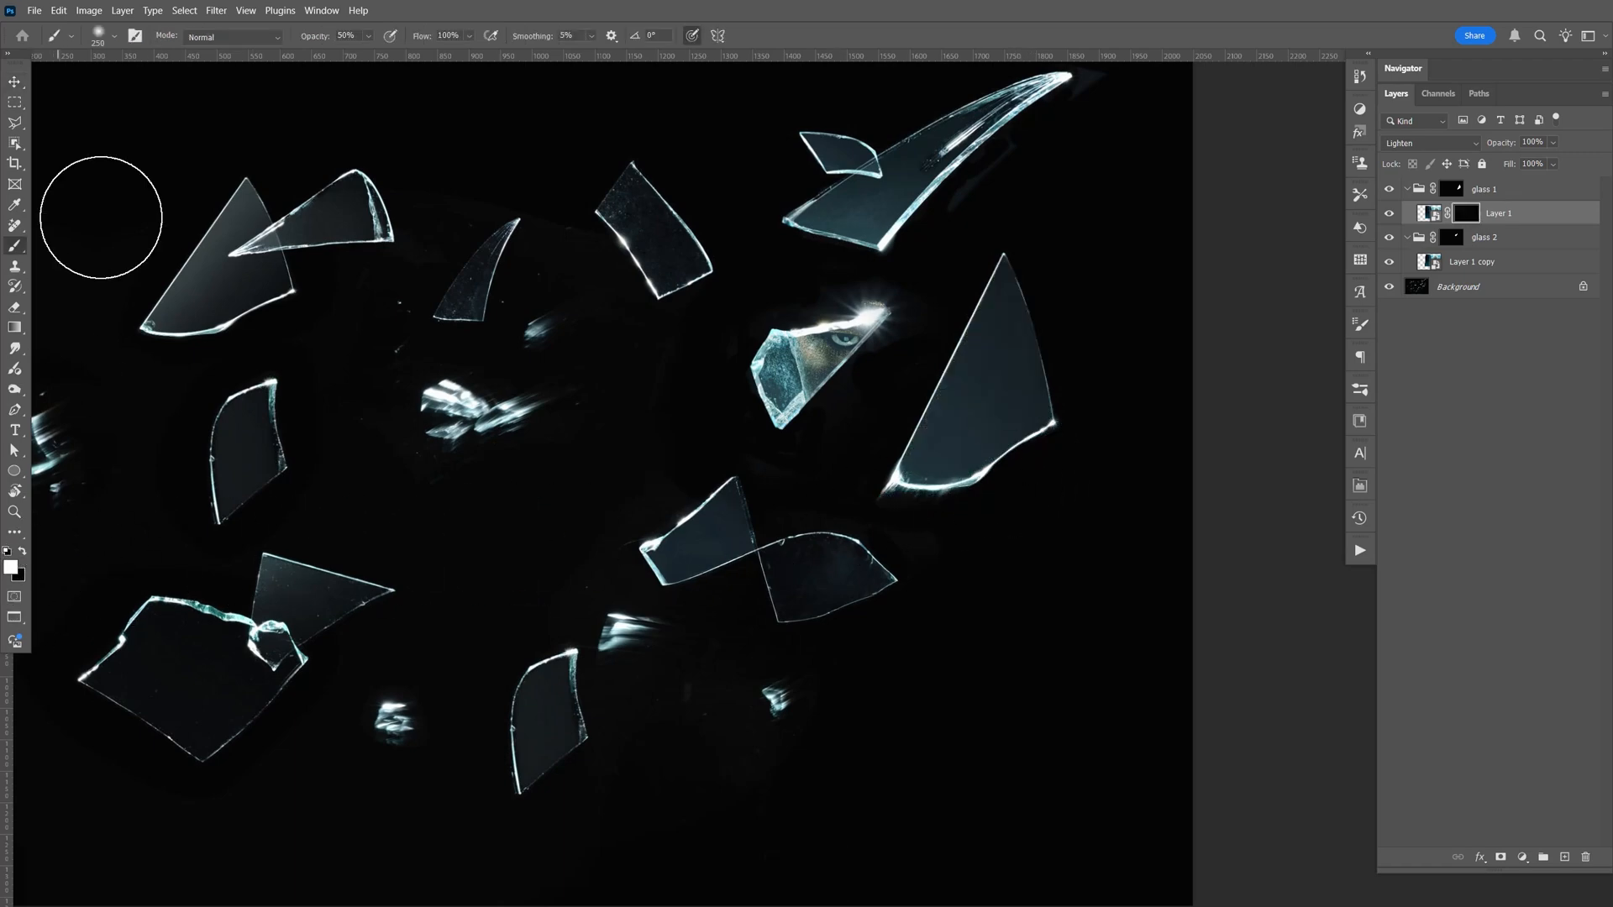
Paint the face back into the large shard with a soft 50% white brush, inverting the copy's mask
left_click(91, 37)
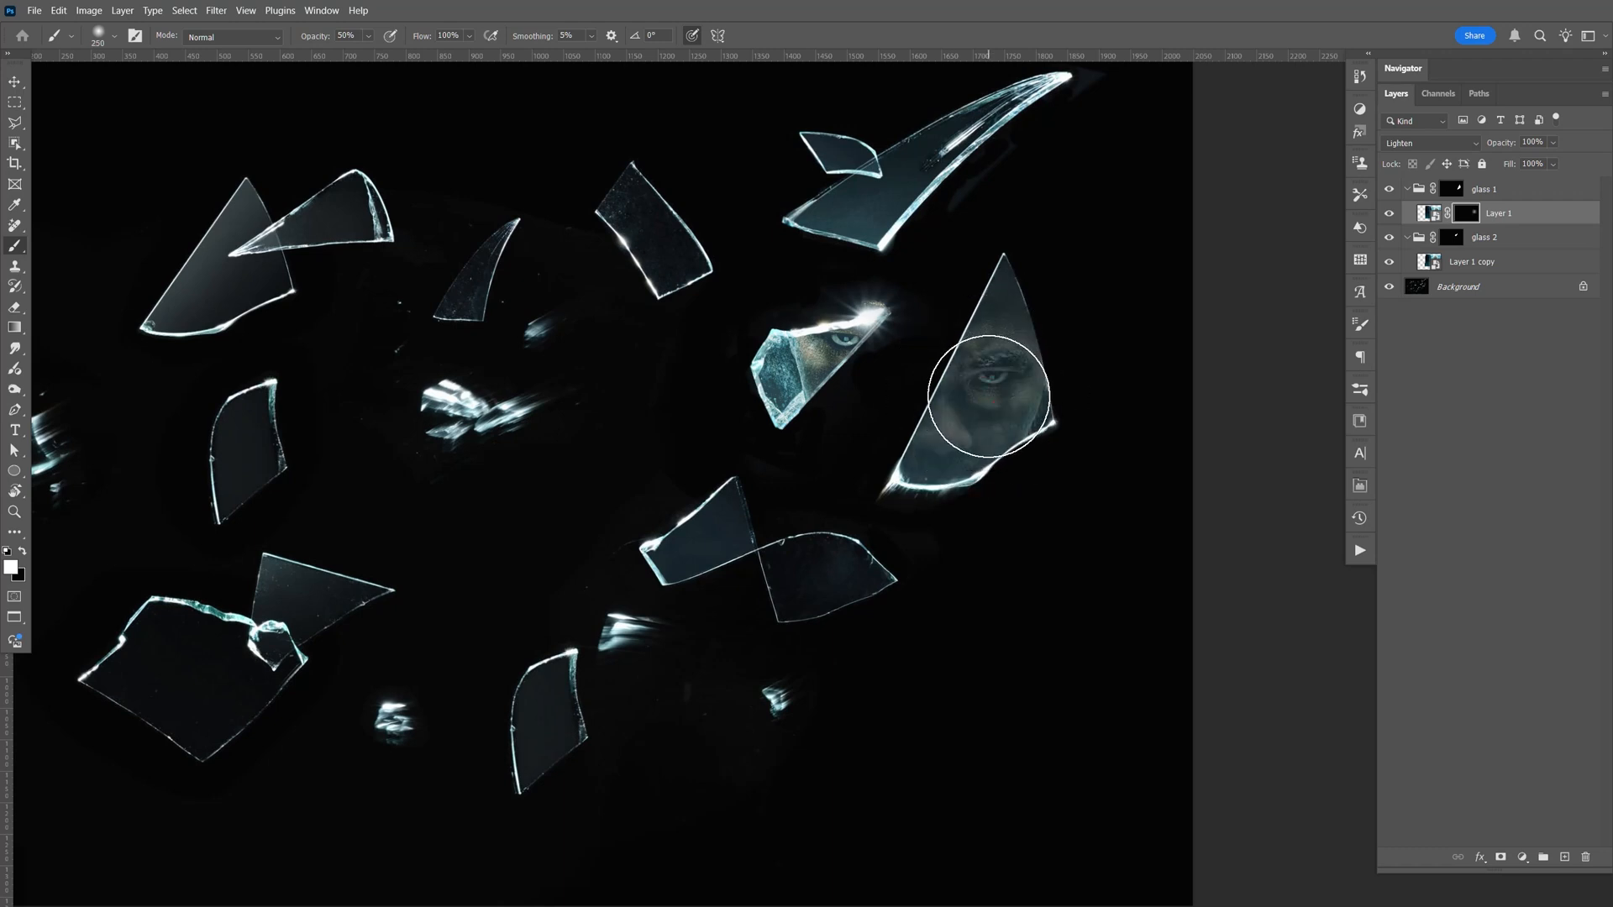
left_click(984, 398)
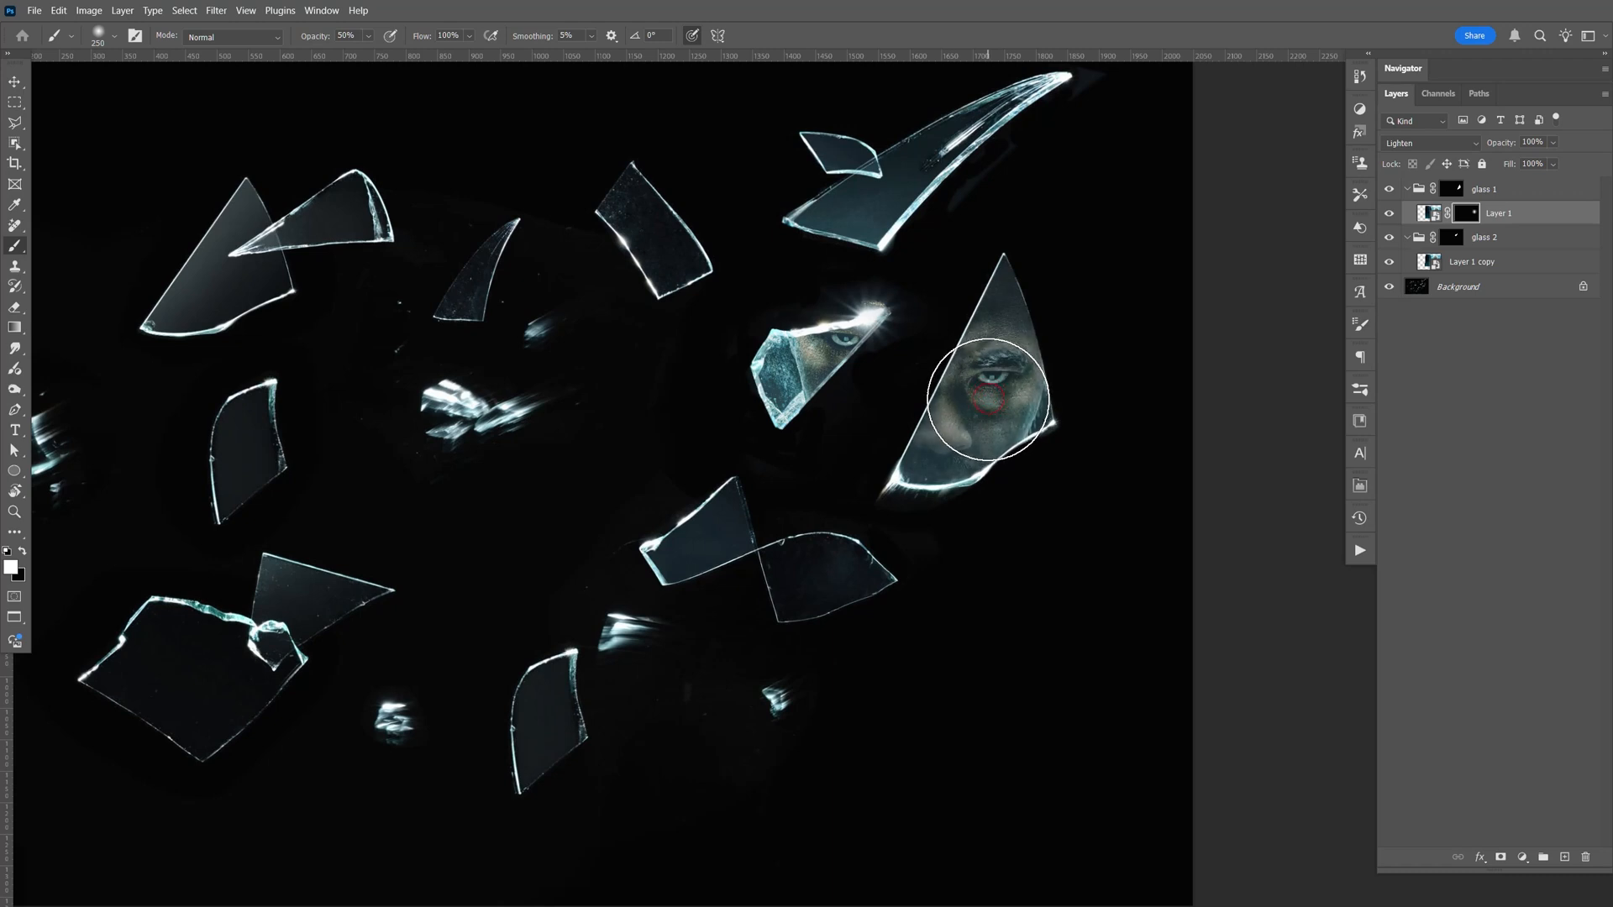
left_click(1471, 260)
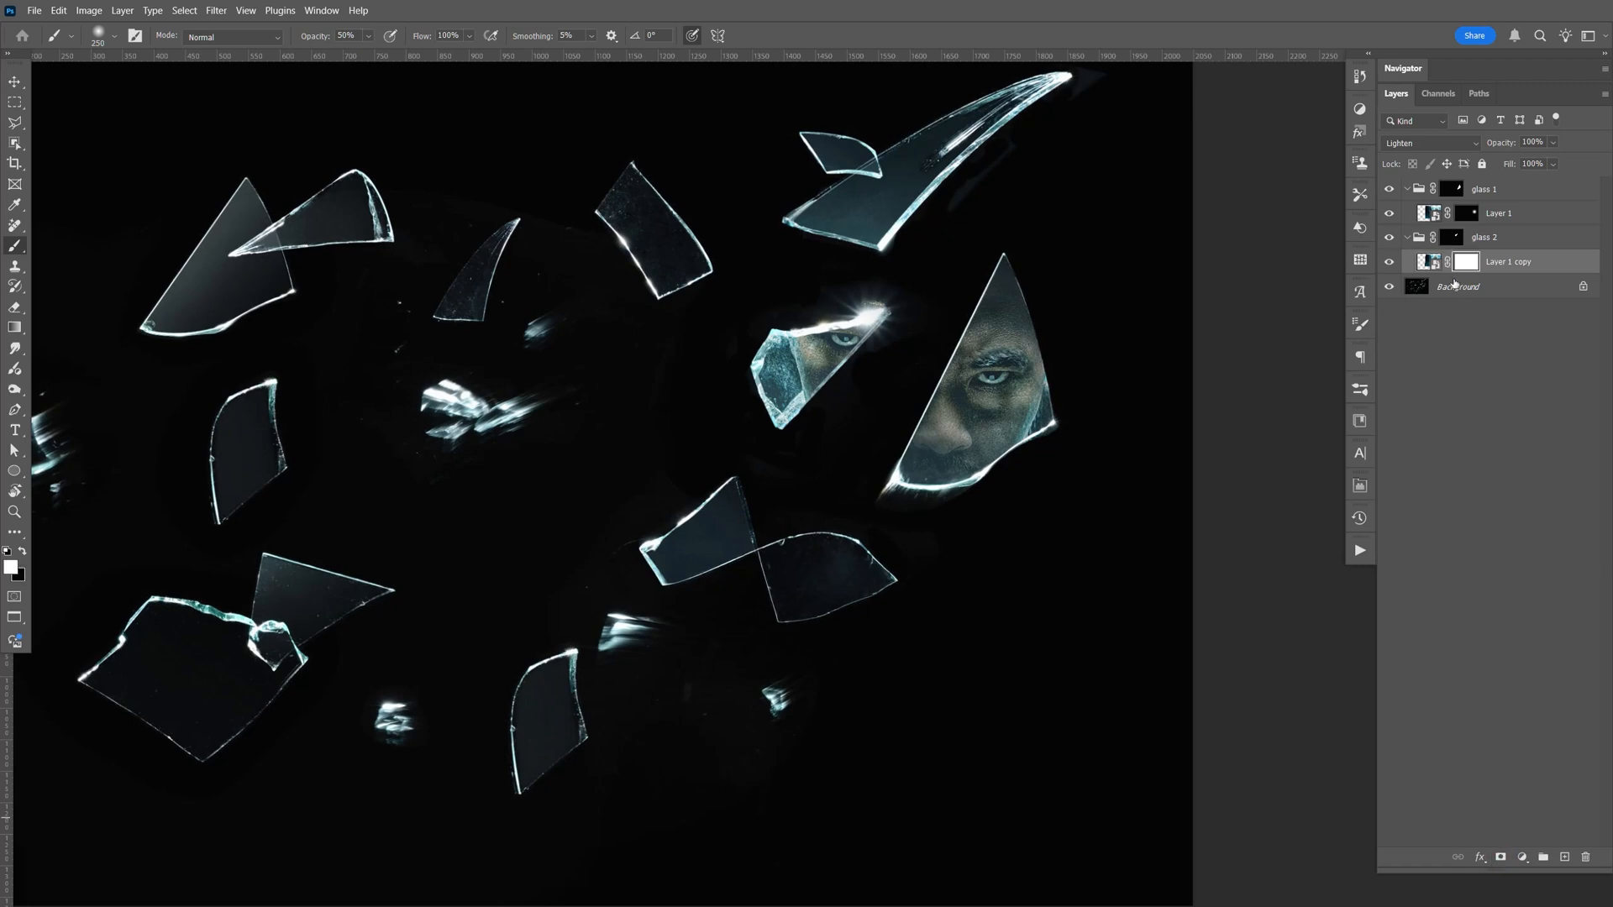
key("Ctrl+I")
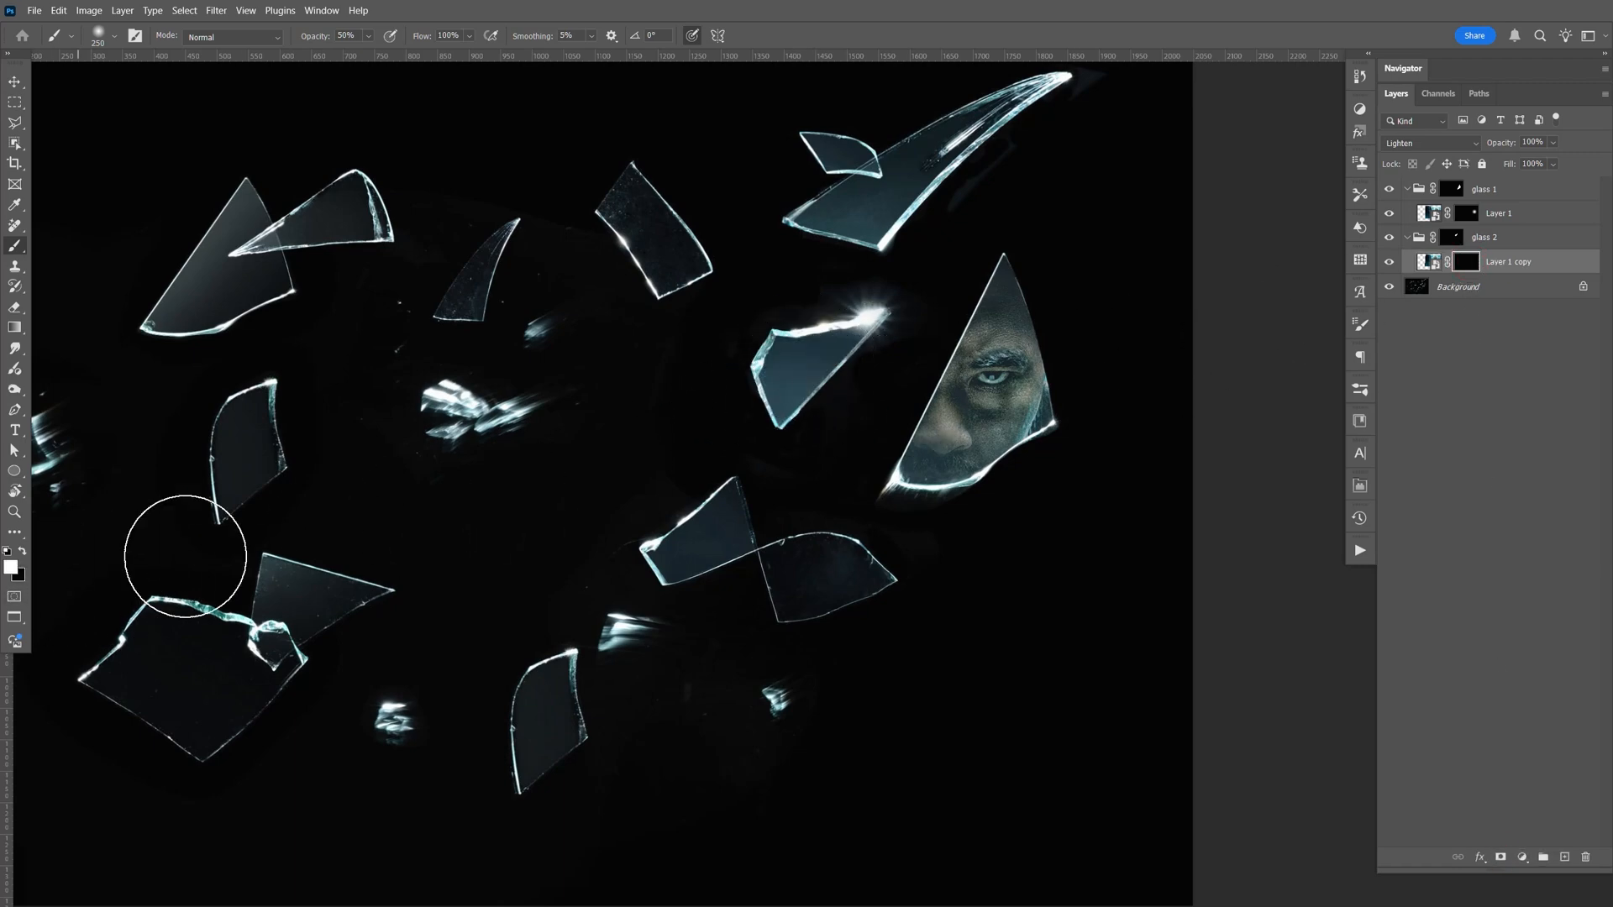
mouse_move(818, 357)
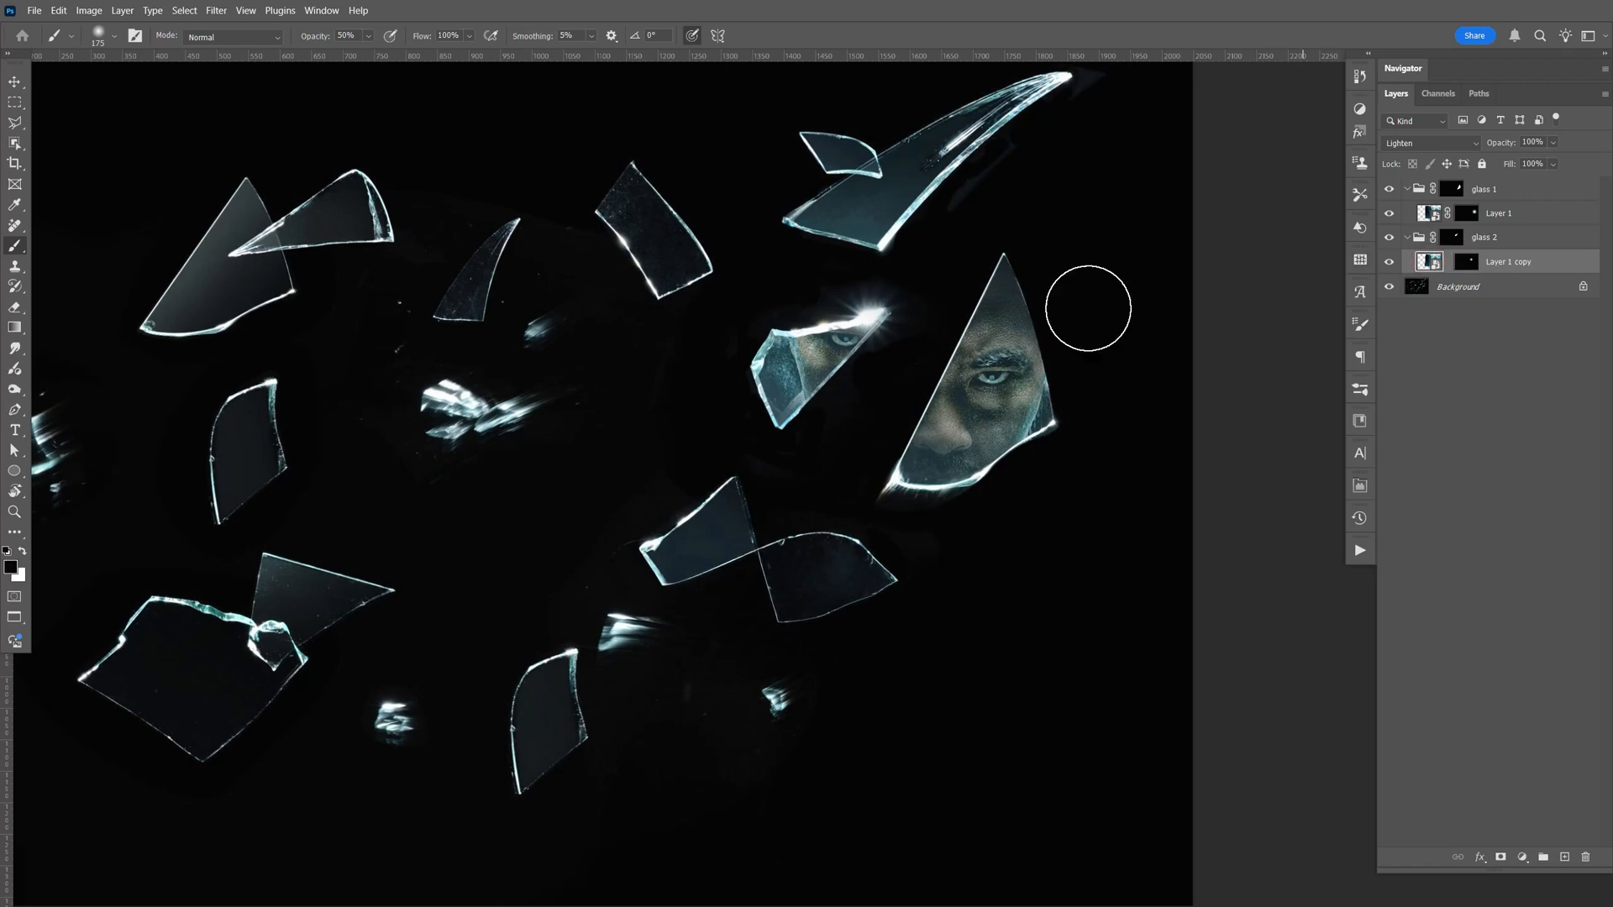
Nudge the masked portrait about 21 px so the face sits better in the large shard
left_click(14, 80)
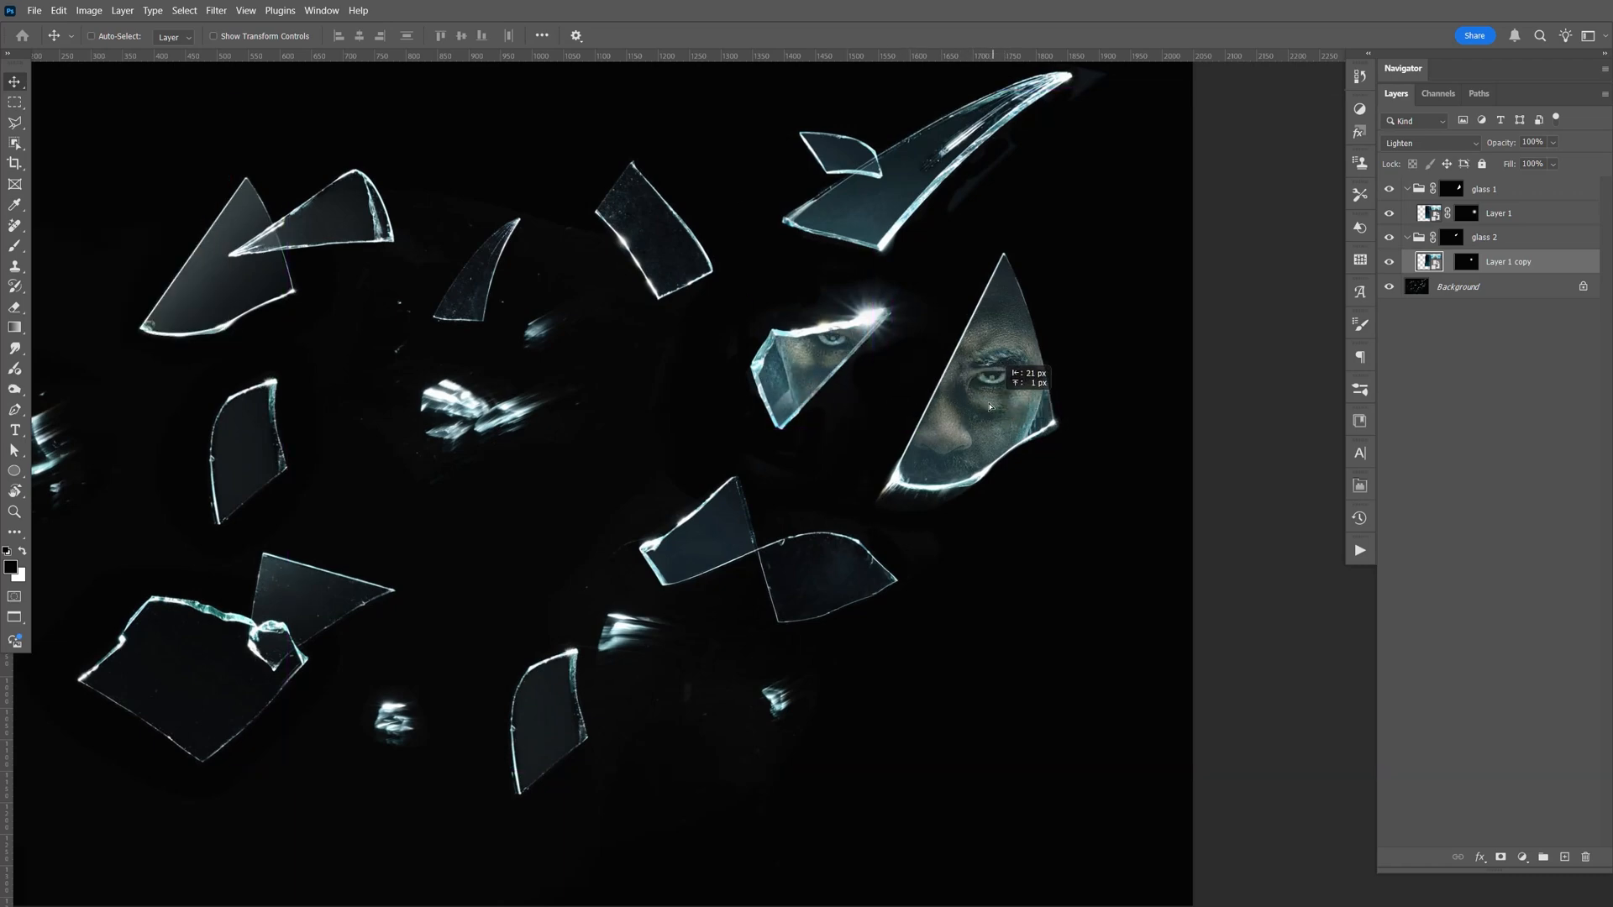
left_click_drag(988, 407, 866, 386)
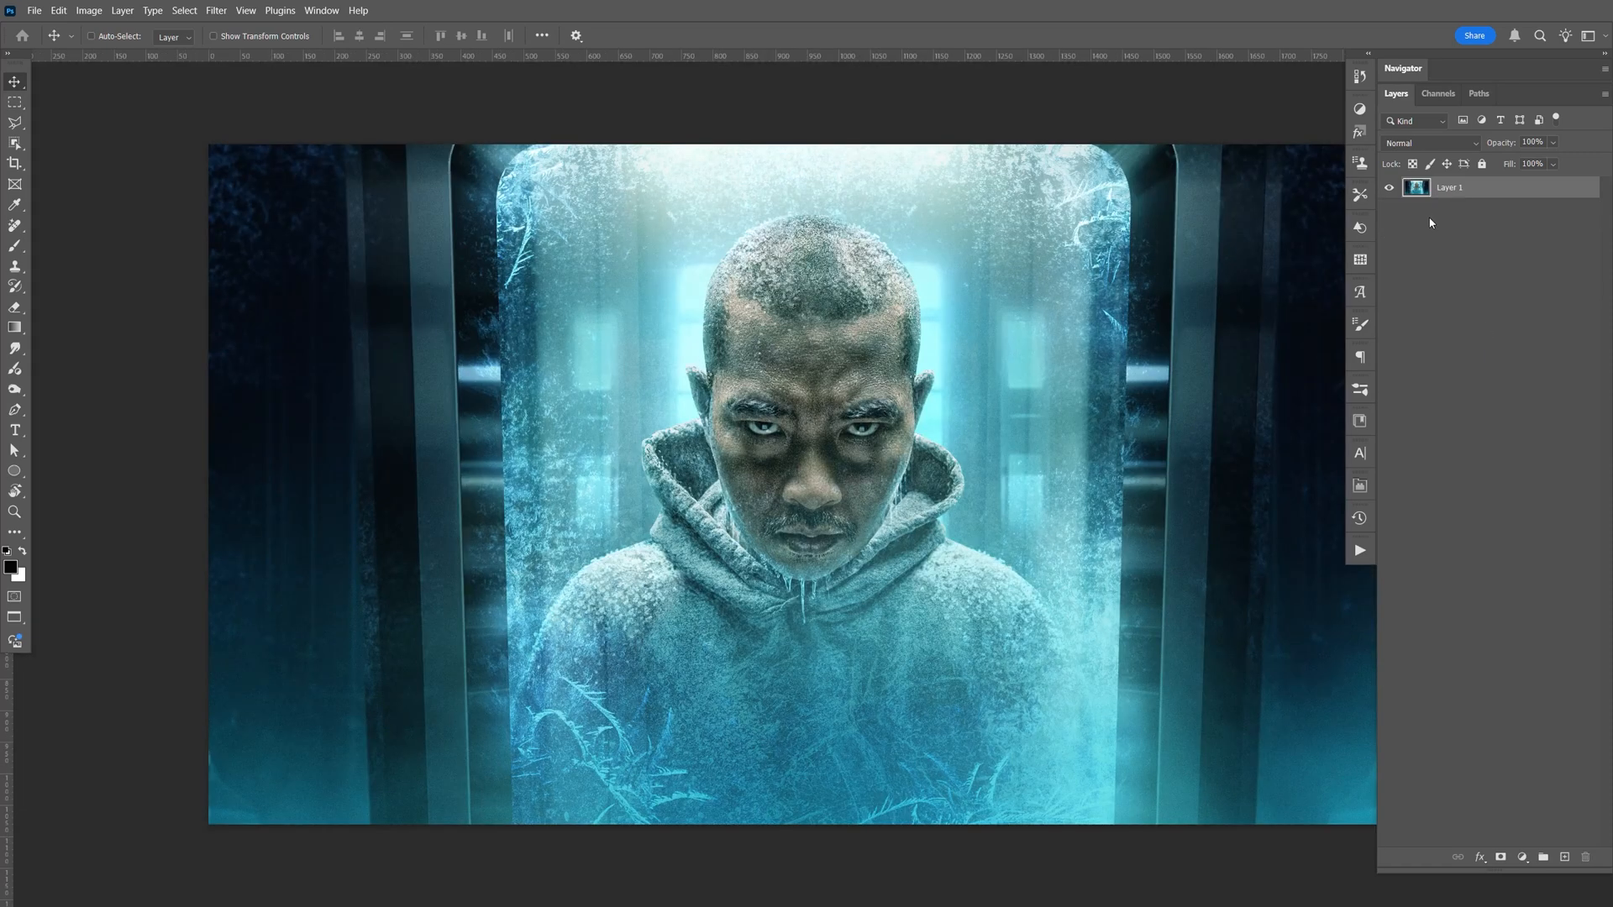
Inside the smart object, add the yellow pixel-gun portrait as Layer 2 and save it back
key("Space")
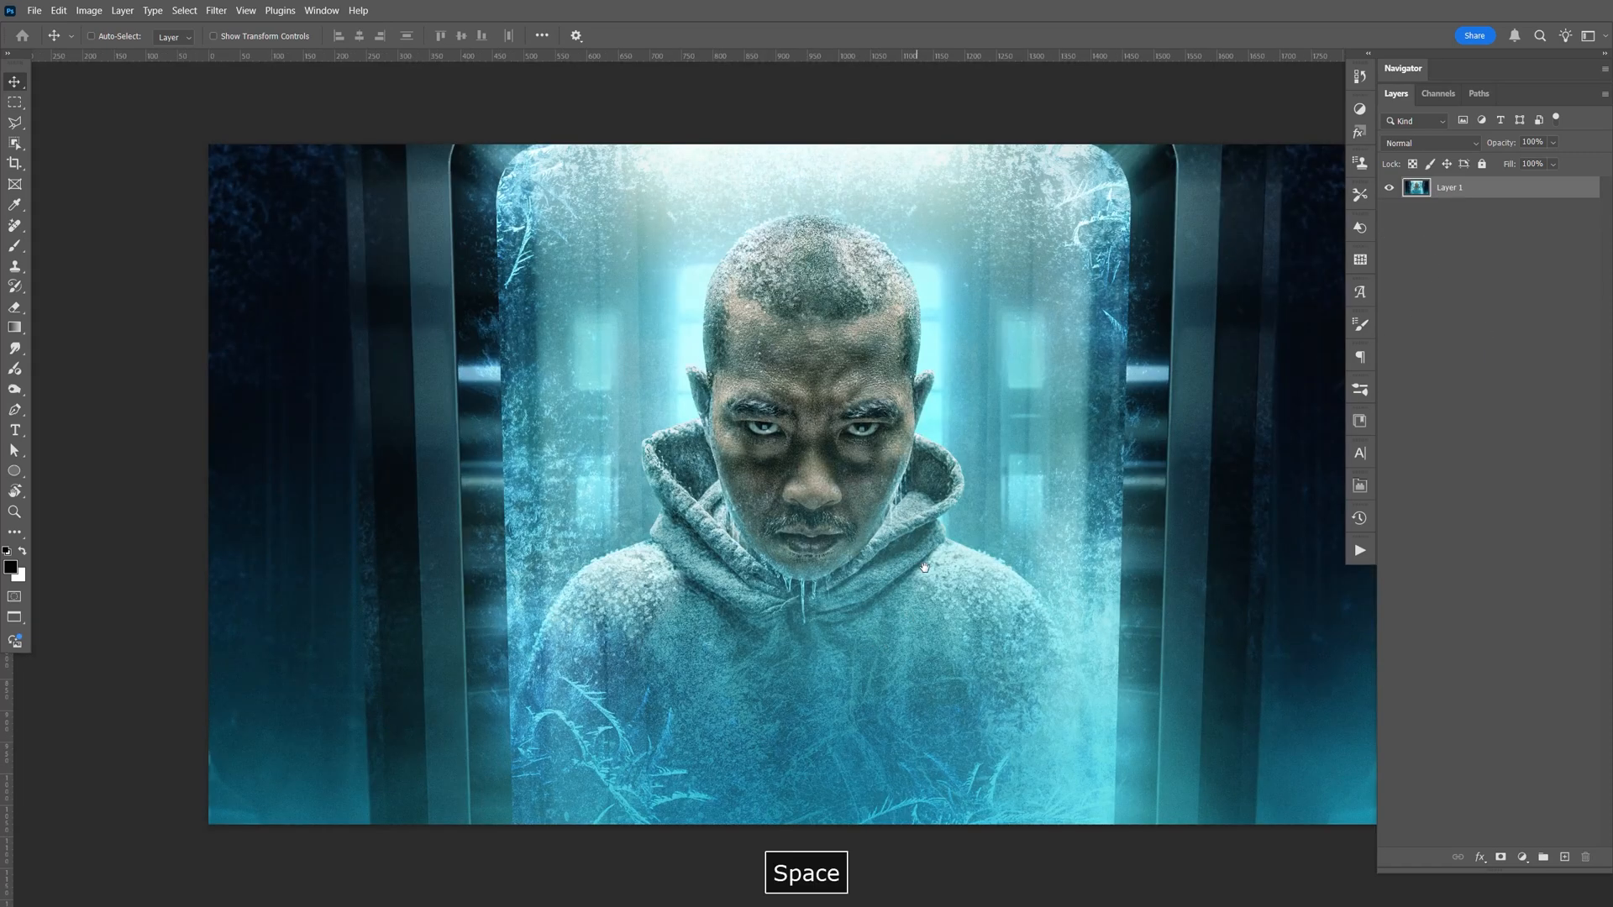
left_click_drag(922, 566, 1221, 573)
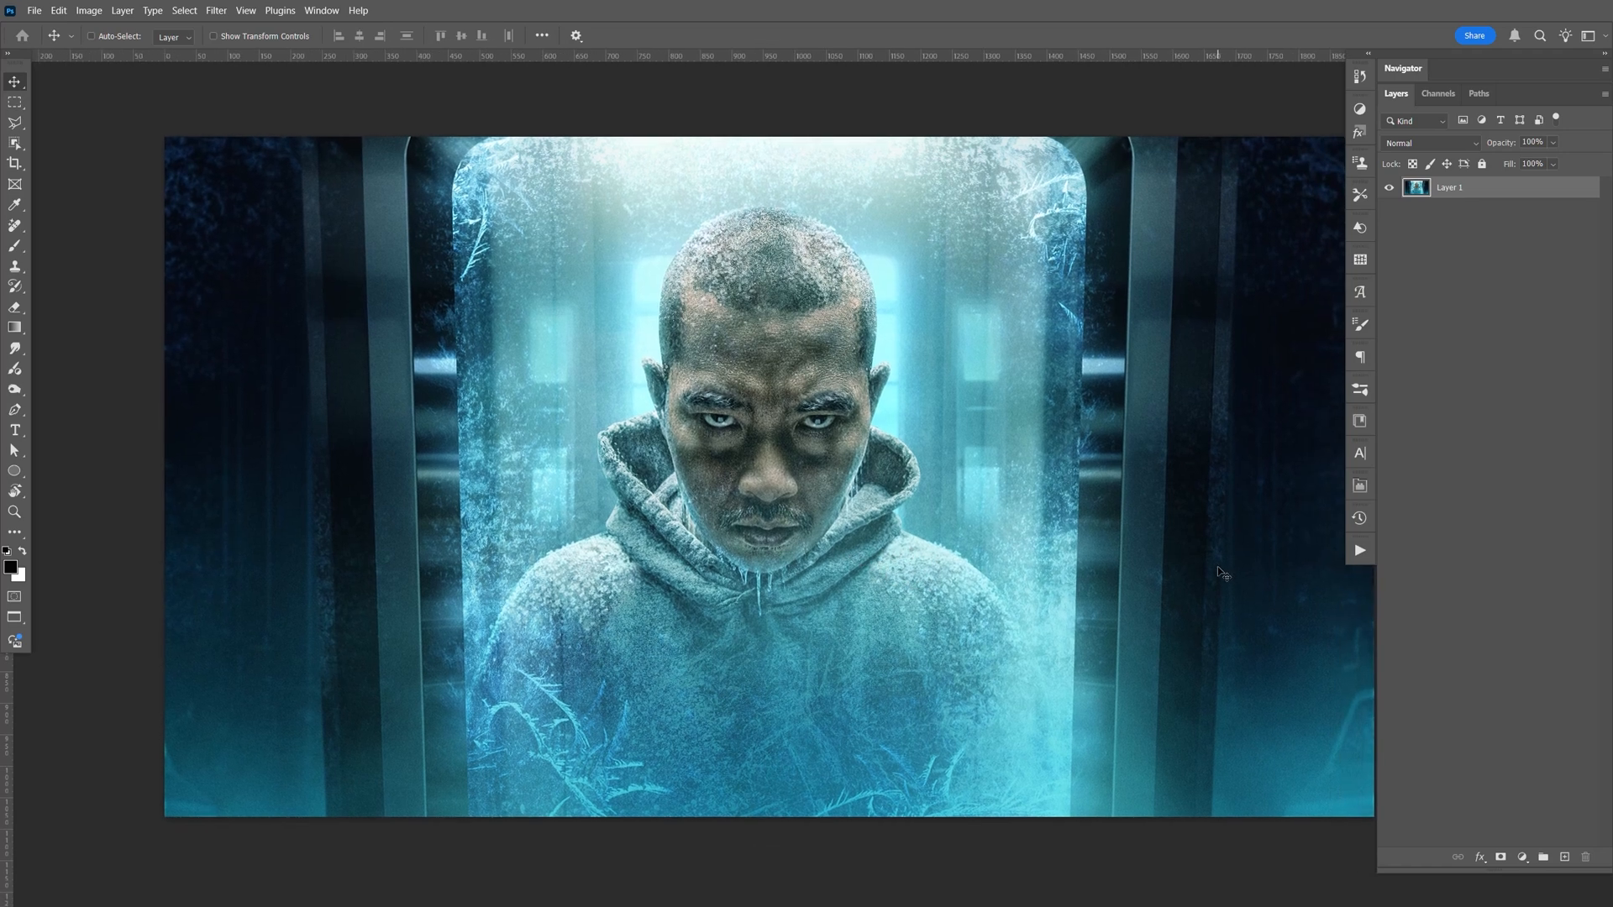
key("F9")
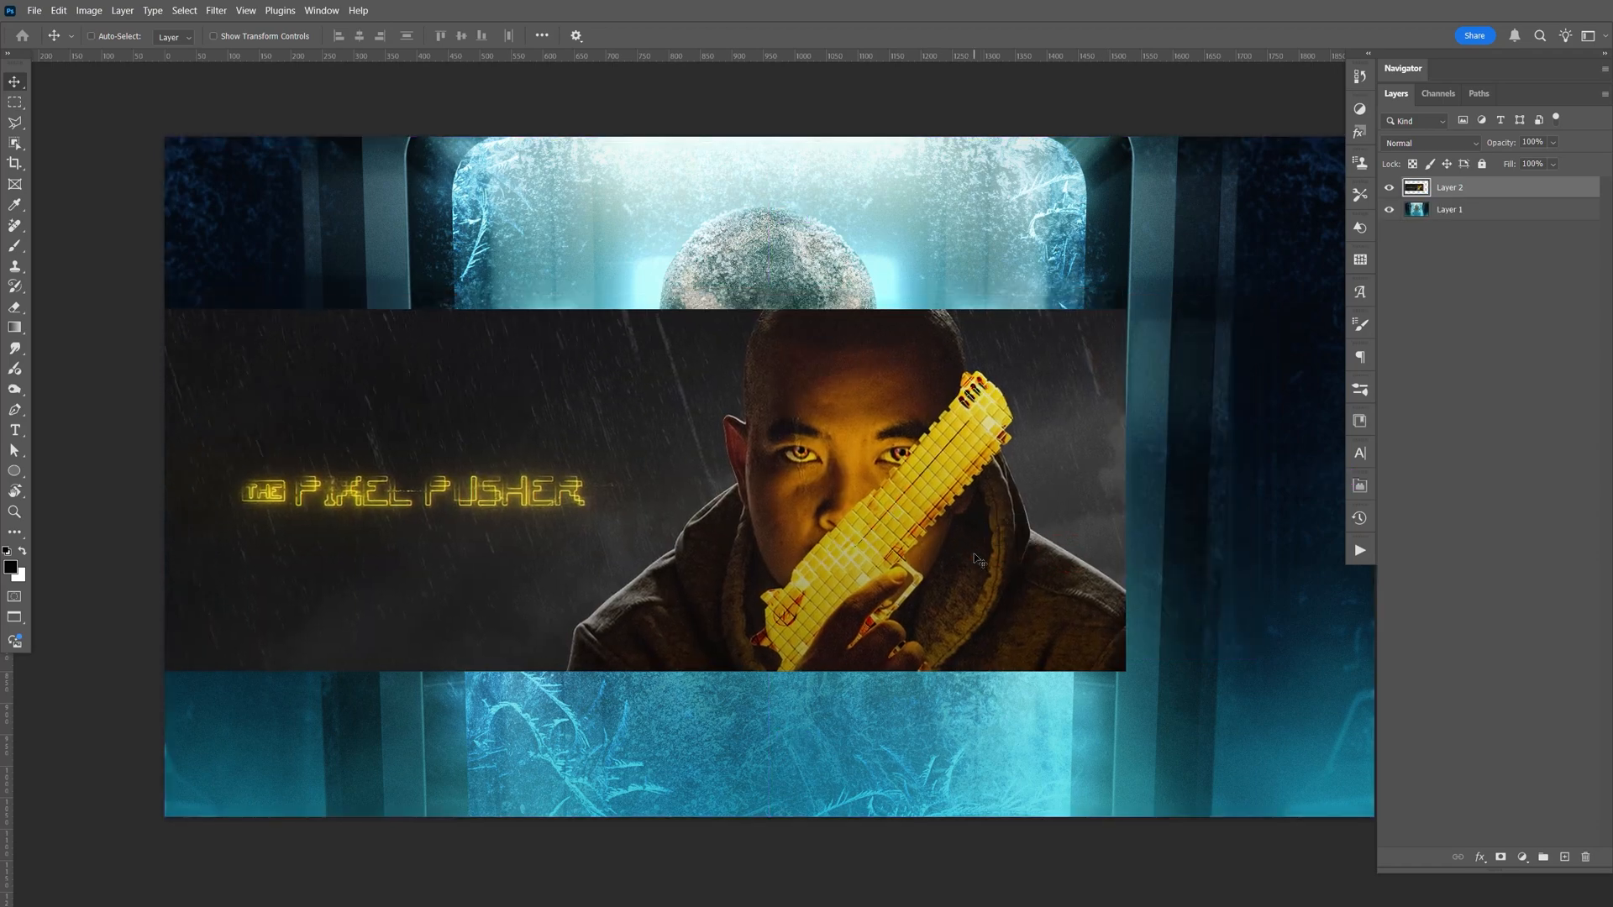
key("Ctrl+T")
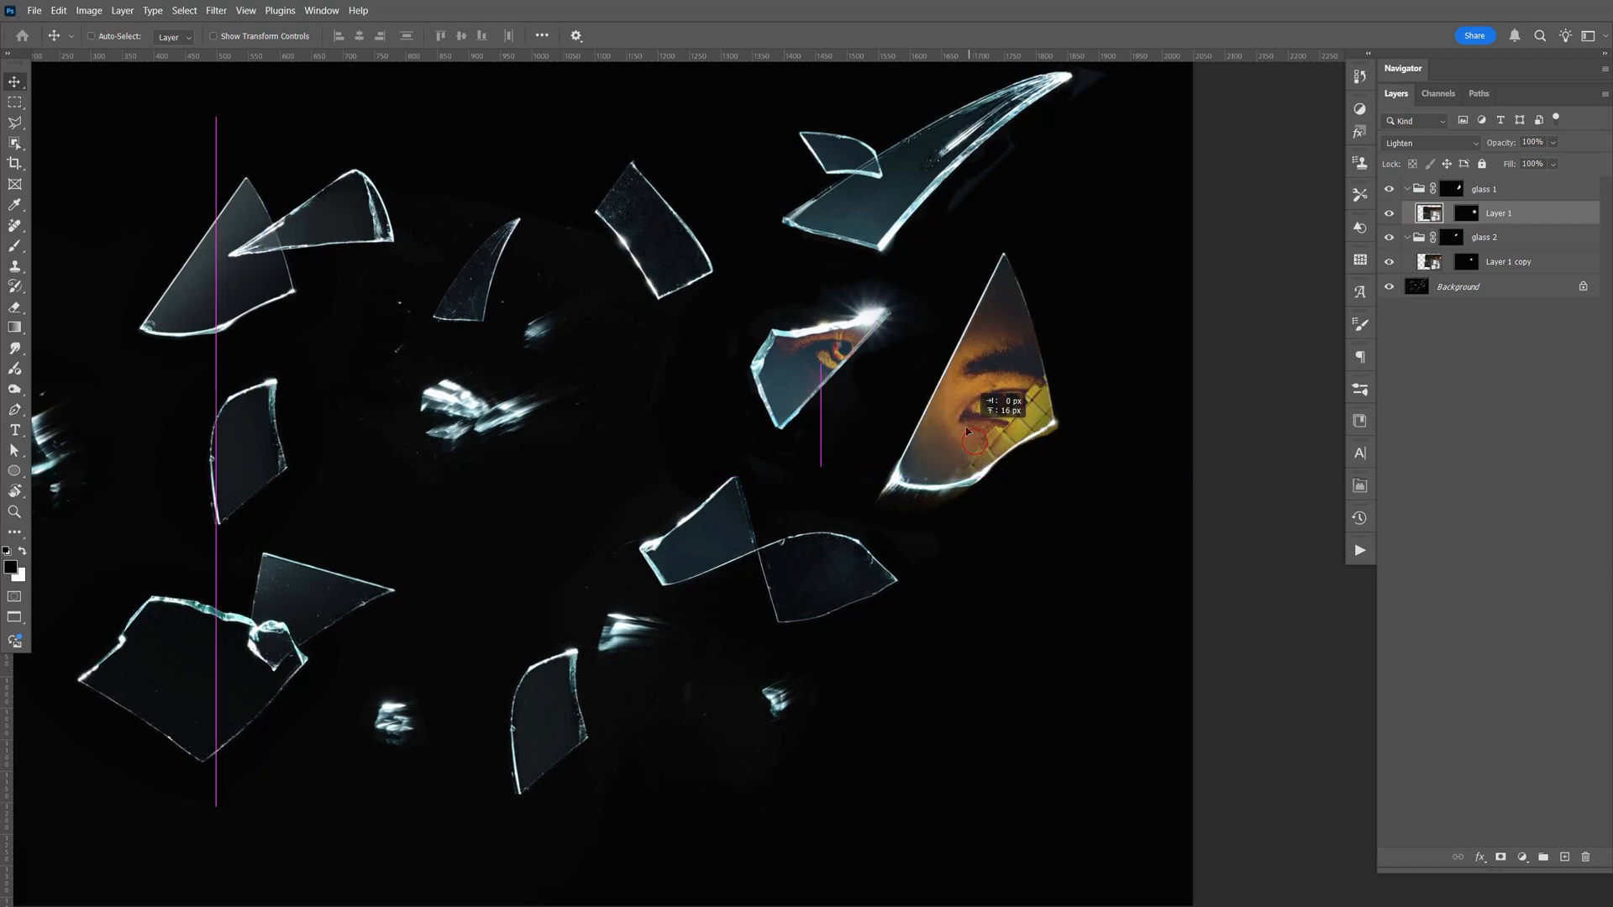
Move the pixel-gun portrait so its eyes show inside both glass shards
key("Ctrl+T")
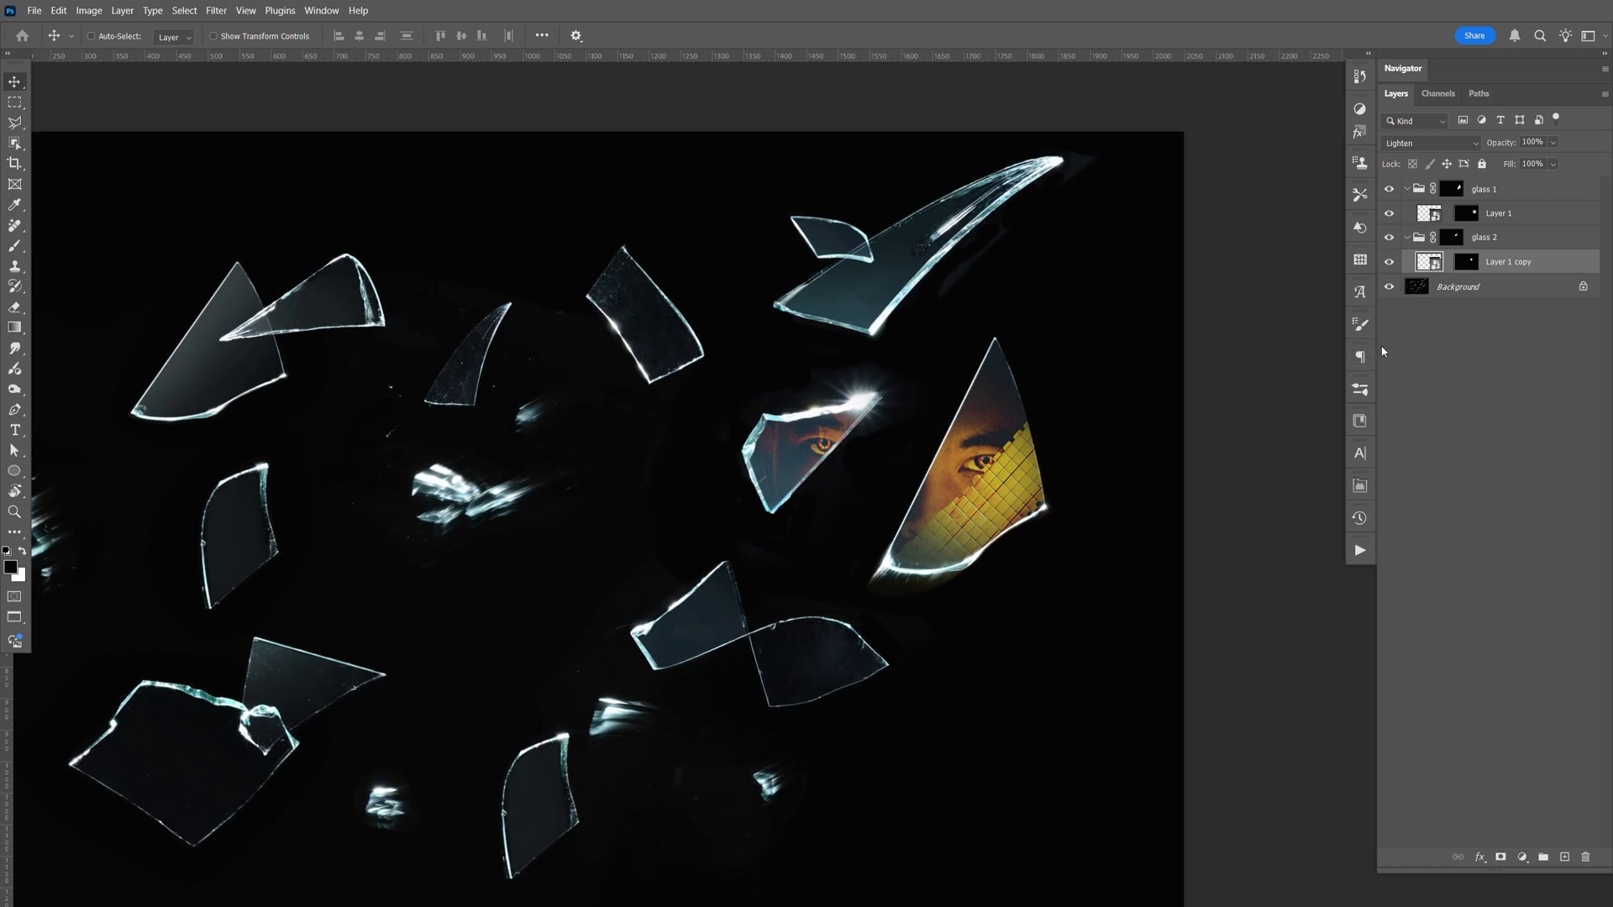
mouse_move(1012, 575)
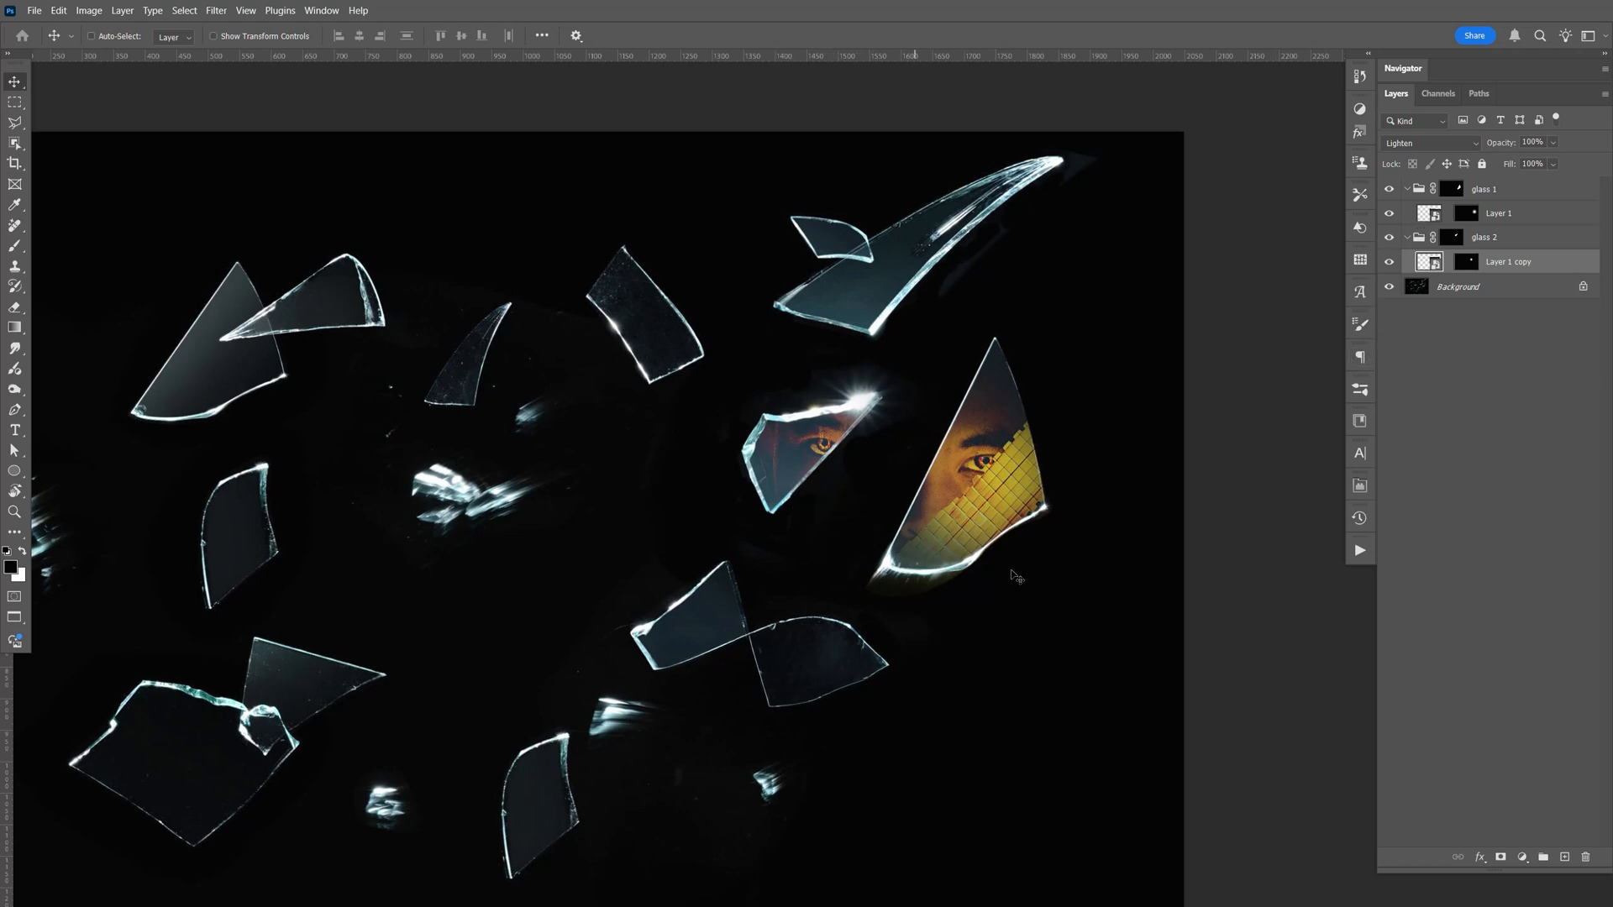